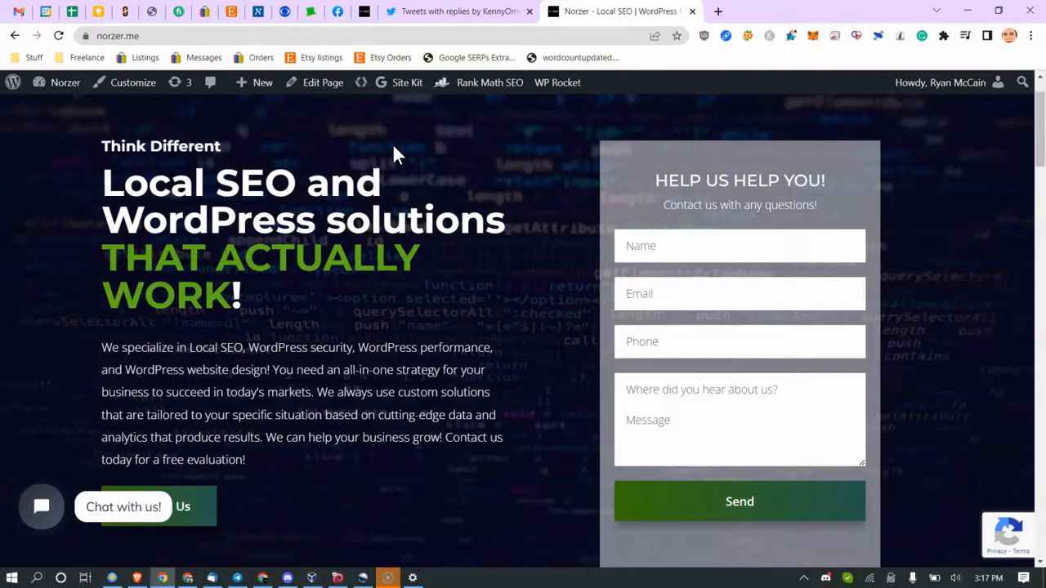
Step: Leave the norzer.me page and bring the Kali VM terminal forward
scroll("down", 3)
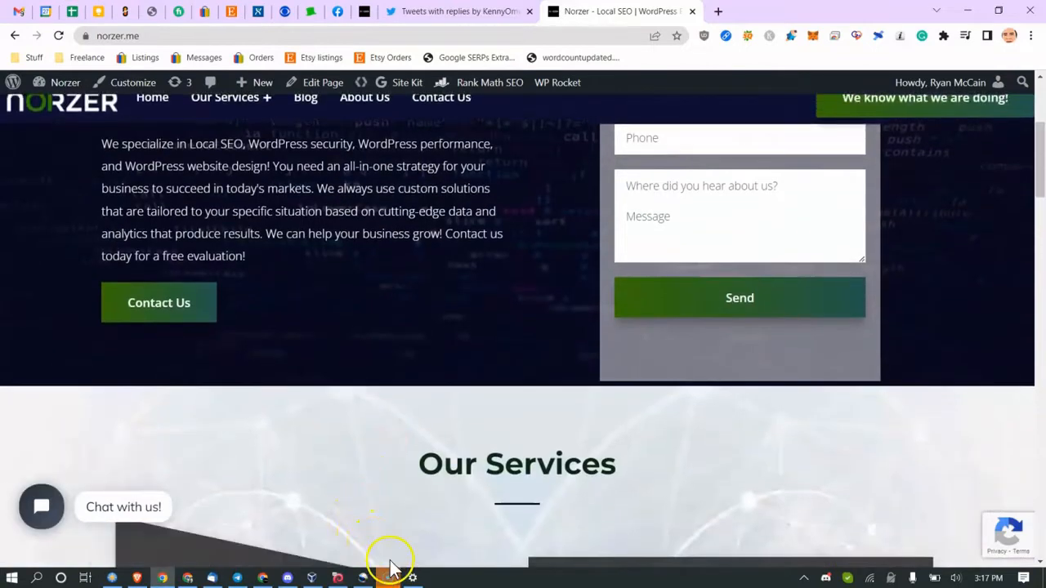
left_click(310, 579)
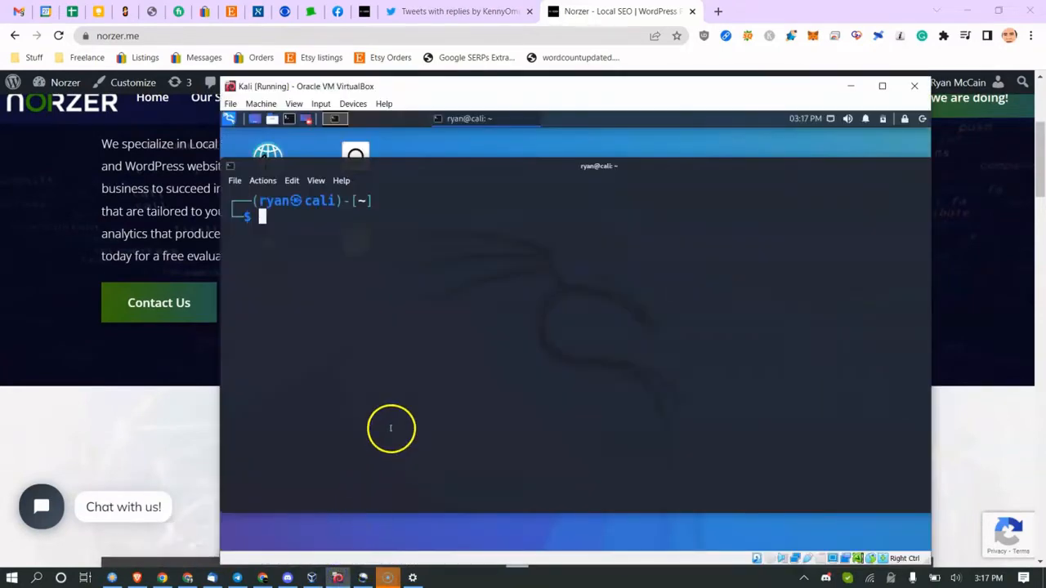
mouse_move(356, 154)
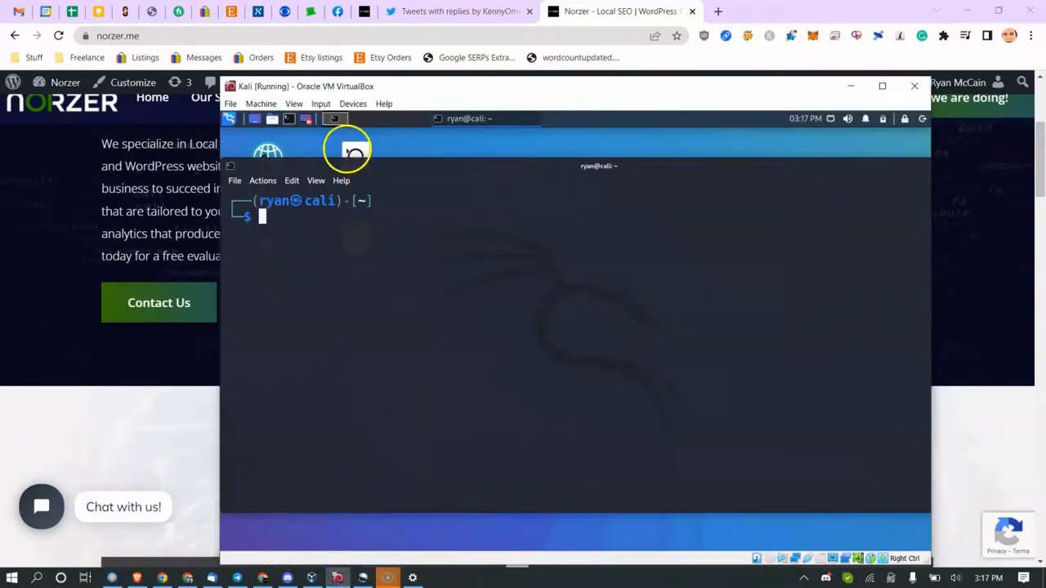
mouse_move(313, 291)
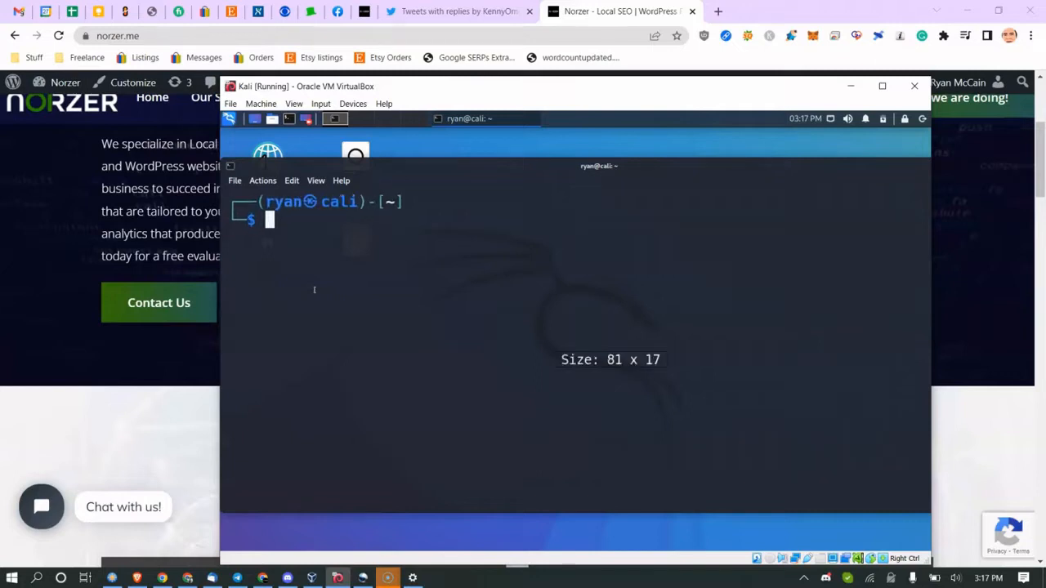
Step: Discard the draft upgrade command and run lsb_release -a, reporting Kali Rolling 2022.1
type("sudo apt-get update distupgrade")
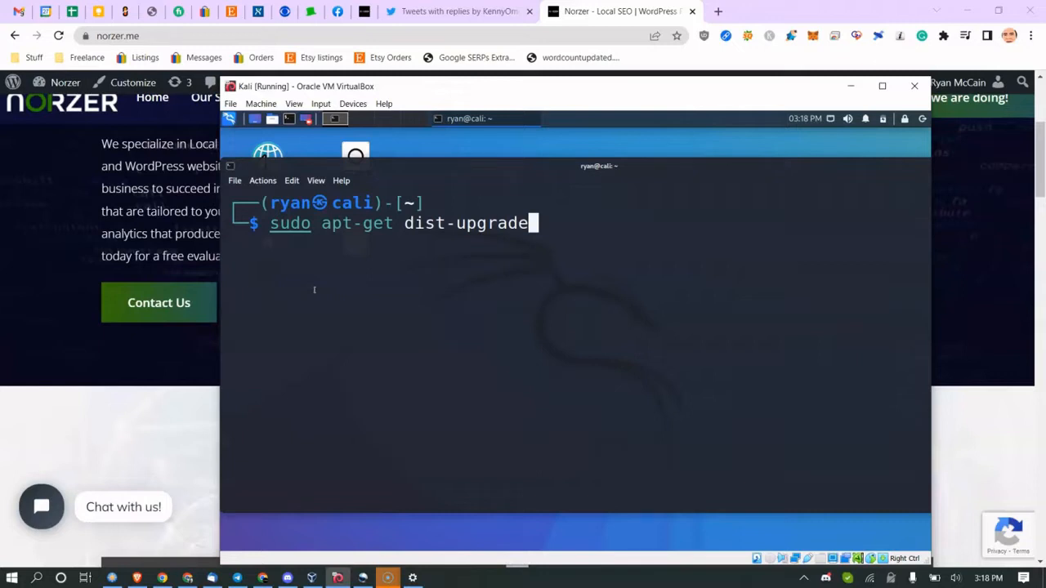
key("ctrl+c")
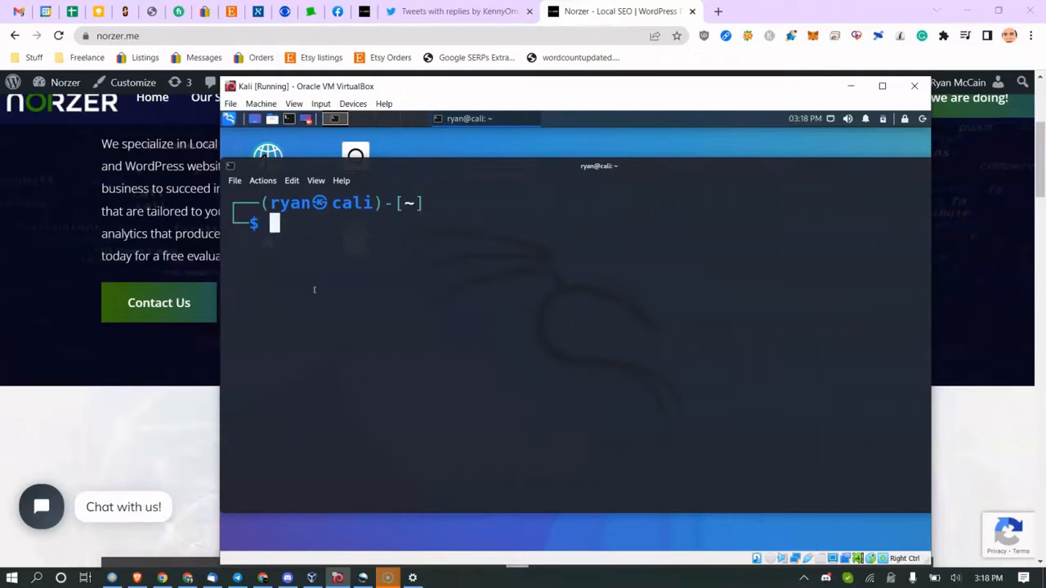
type("lsb_release -")
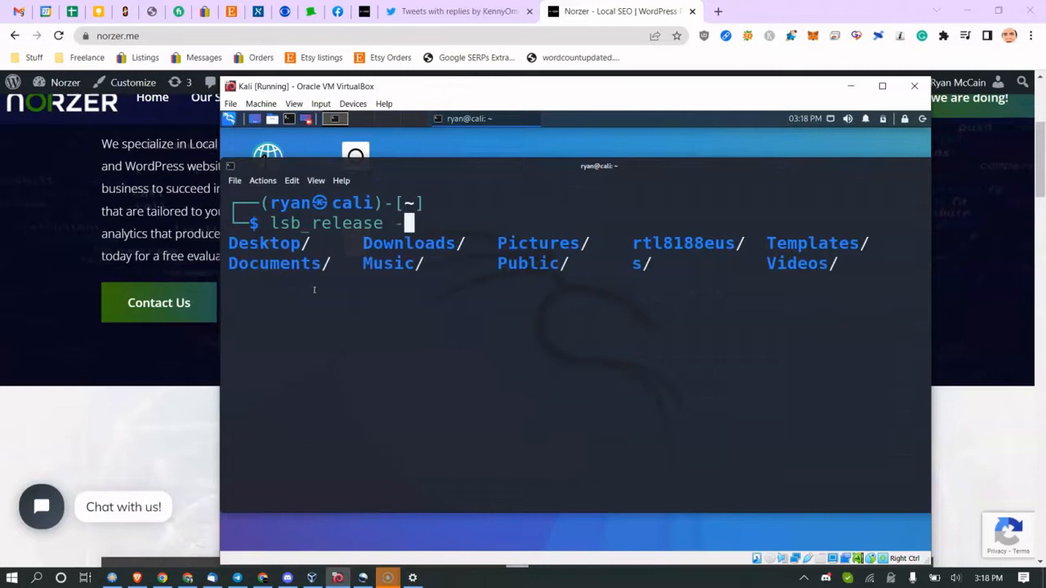
key("Return")
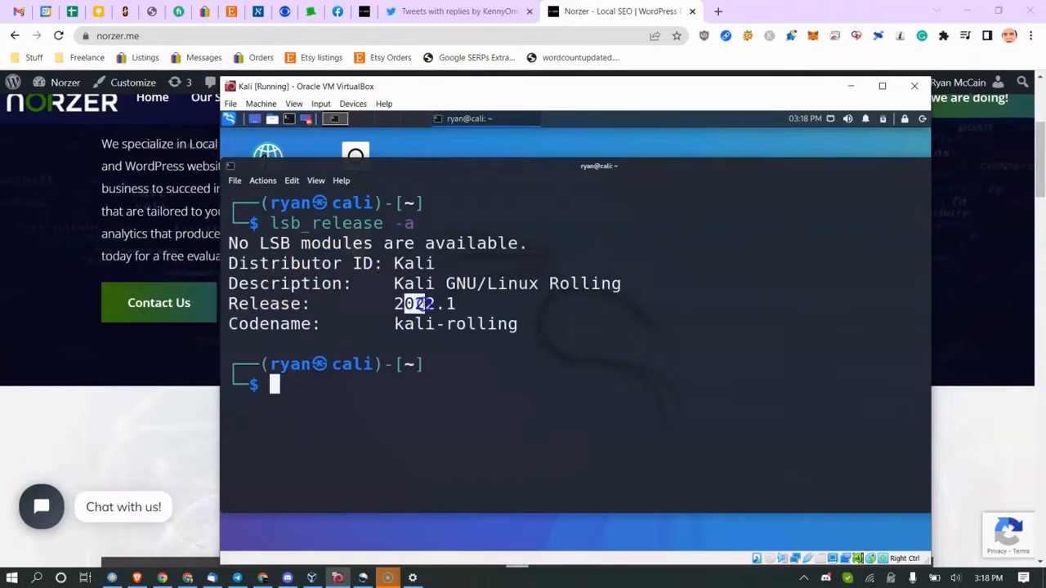
type("lsb_release -a")
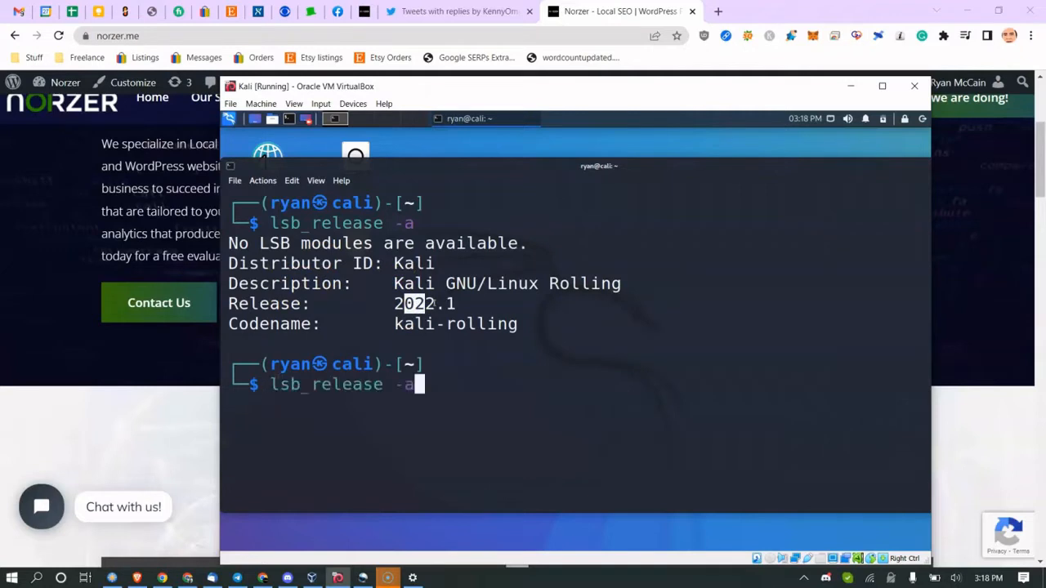
Step: Run sudo apt-get dist-upgrade with the sudo password, finishing with 0 packages to upgrade
type("sudo apt-get update distupgrade")
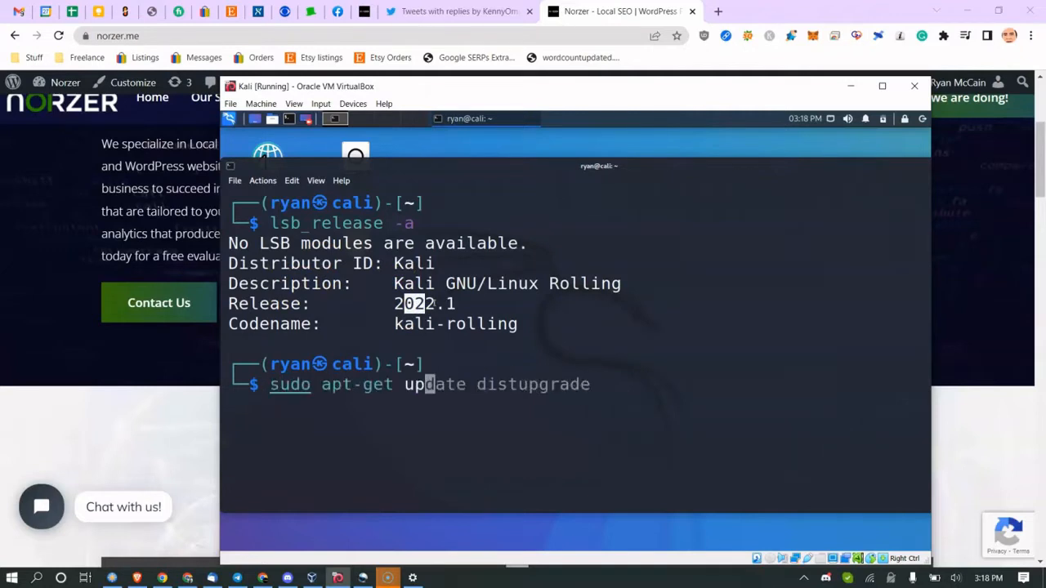
type("dist-upgrade")
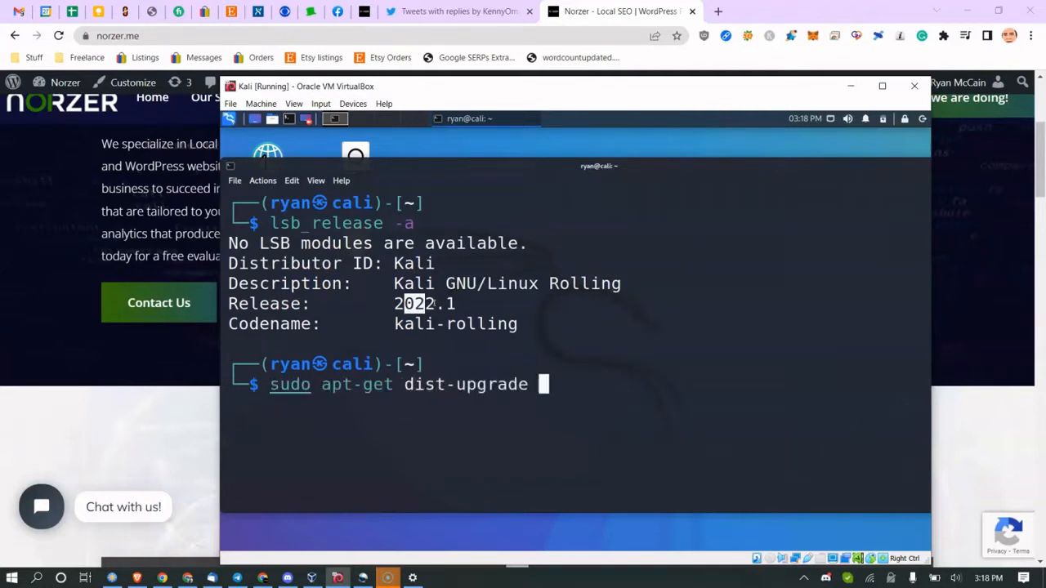
key("Return")
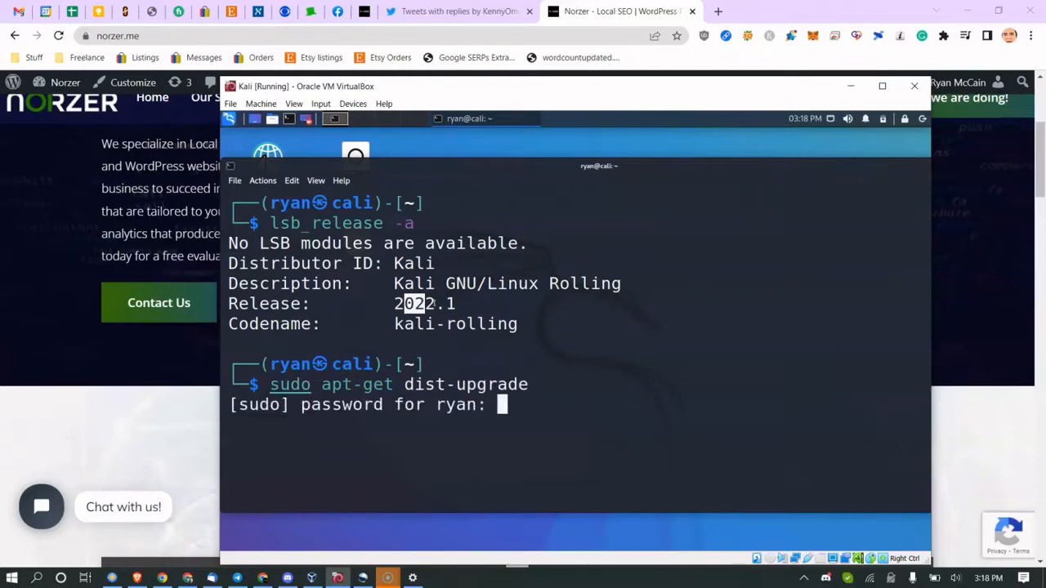
key("Return")
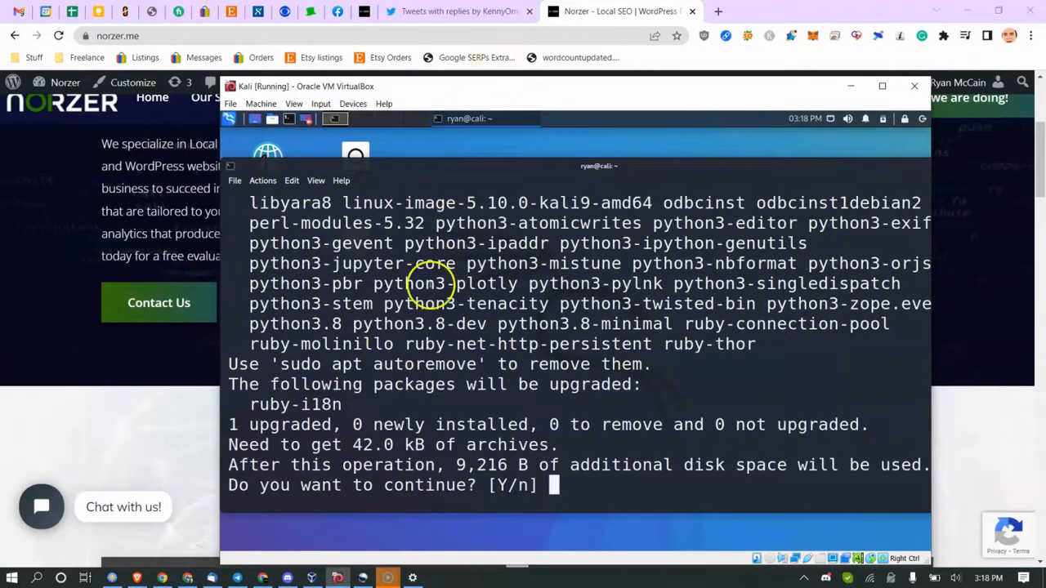
scroll("up", 3)
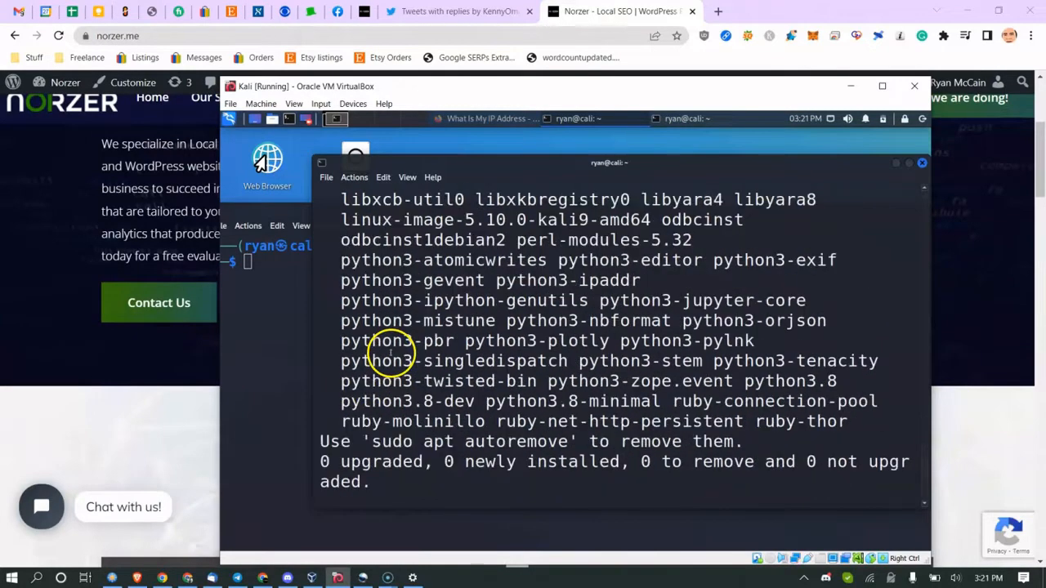
Step: Run sudo apt autoremove and confirm Y to remove 110 unneeded packages (~1.4 GB)
type("sudo apt-get dist-upgrade")
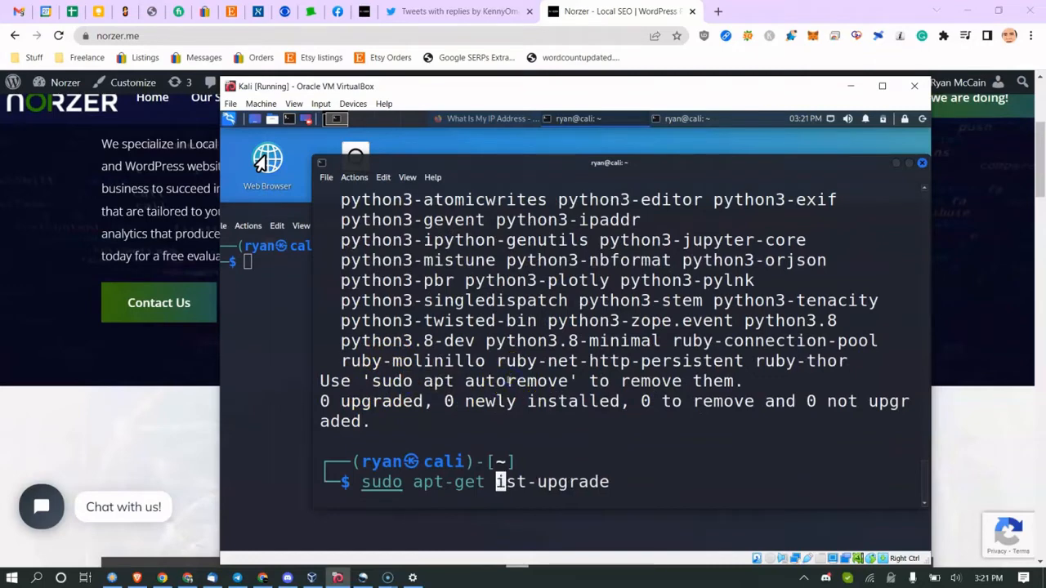
type("sudo apt autoremove")
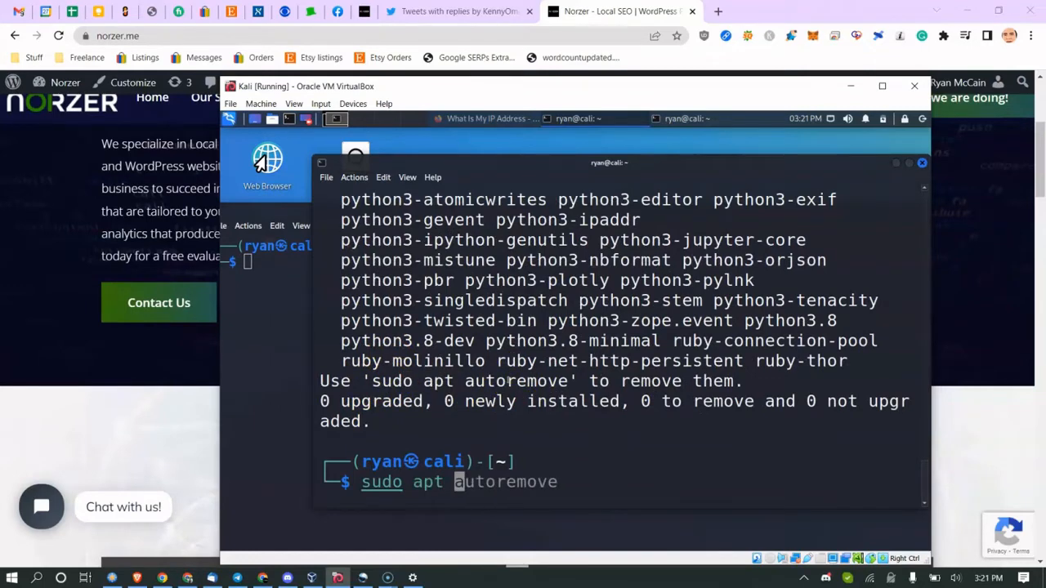
key("Return")
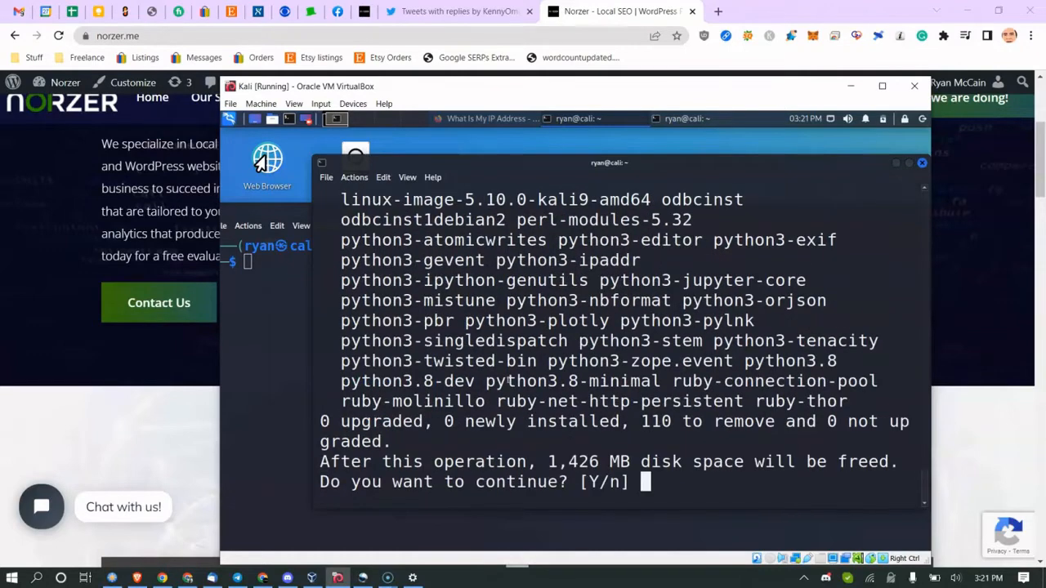
type("Y")
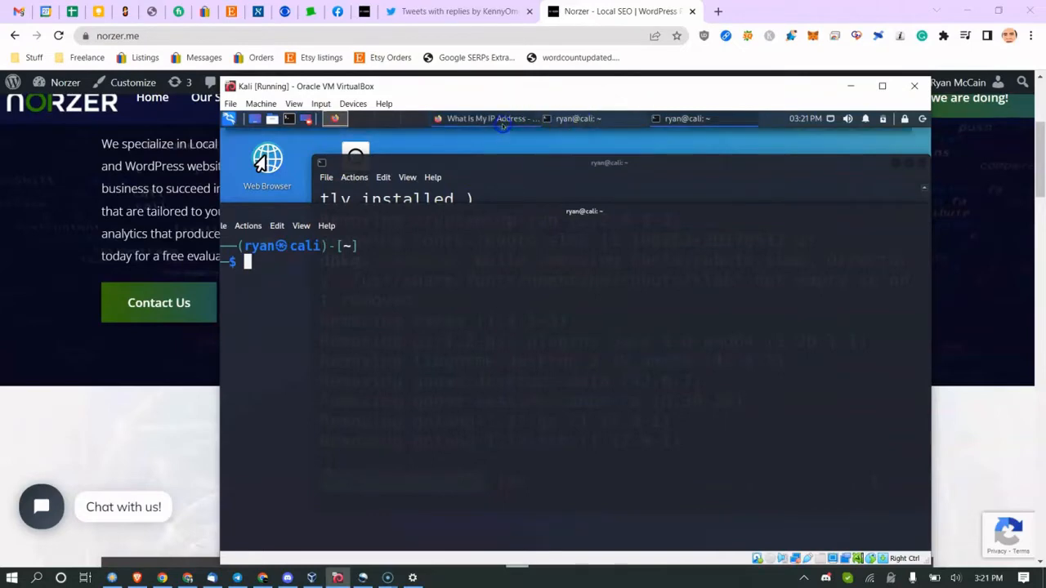
Step: Glance at the public IP in Firefox, then run cat /etc/os-release confirming Kali 2022.1
left_click(490, 117)
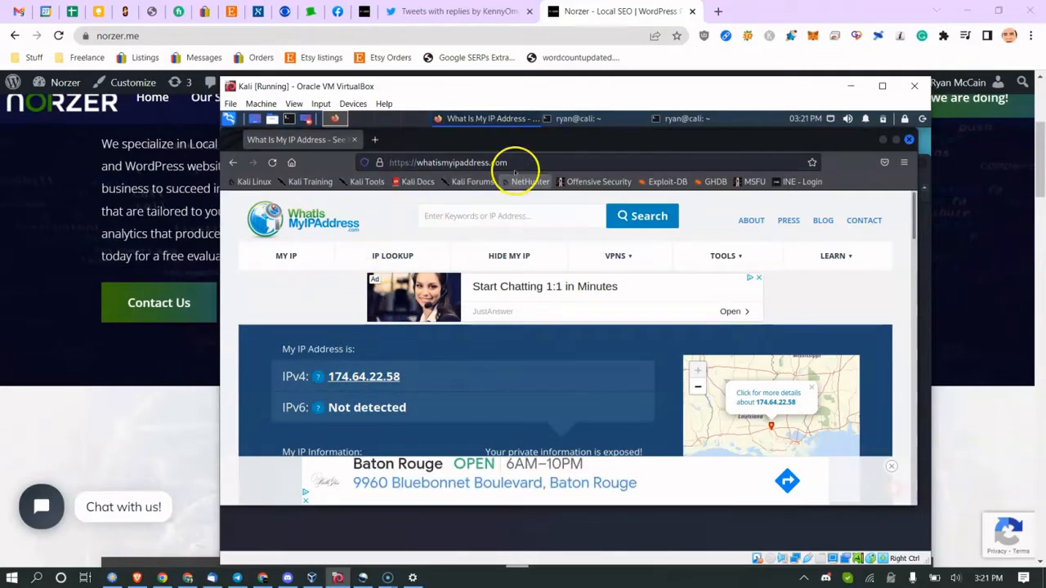
left_click(687, 118)
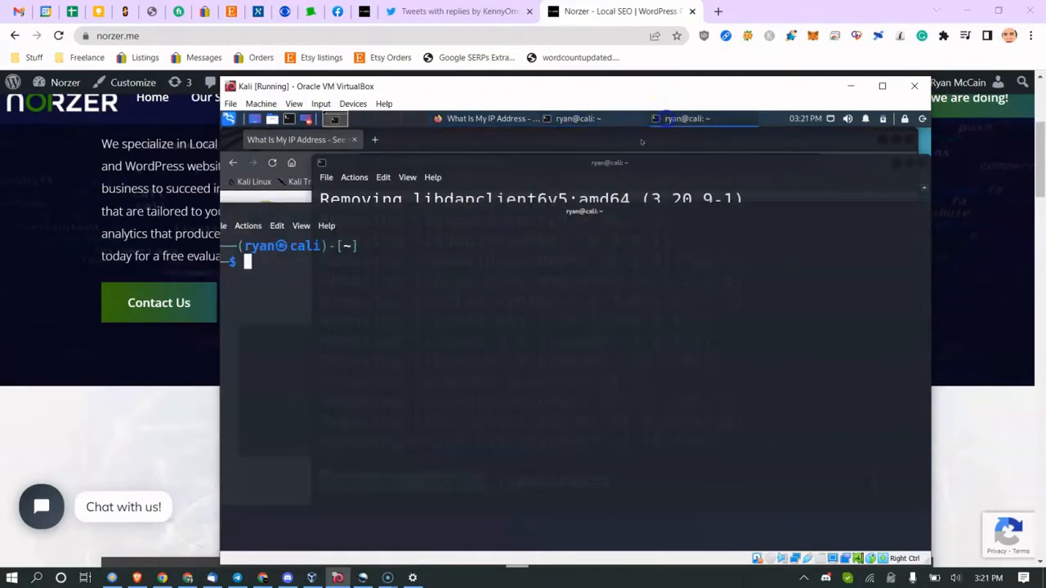
type("/etc/init.d/networking restart")
type("cat")
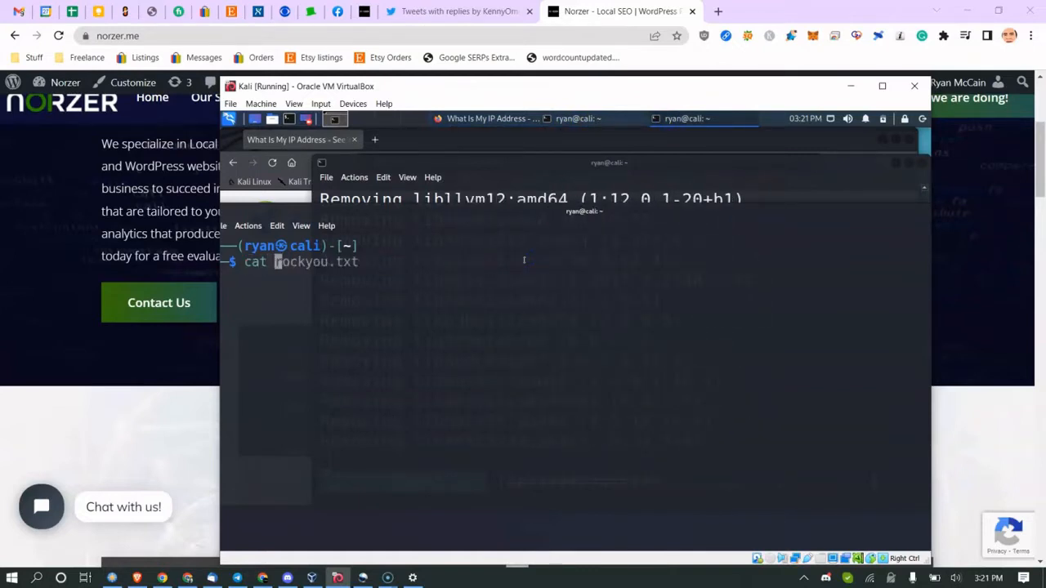
type("/etc/o")
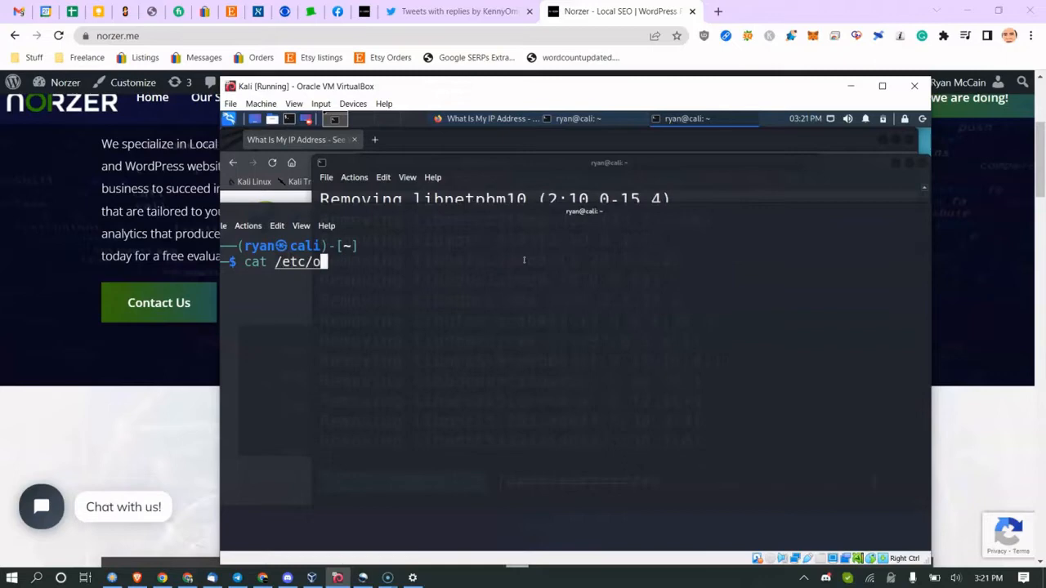
type("dbcinst.")
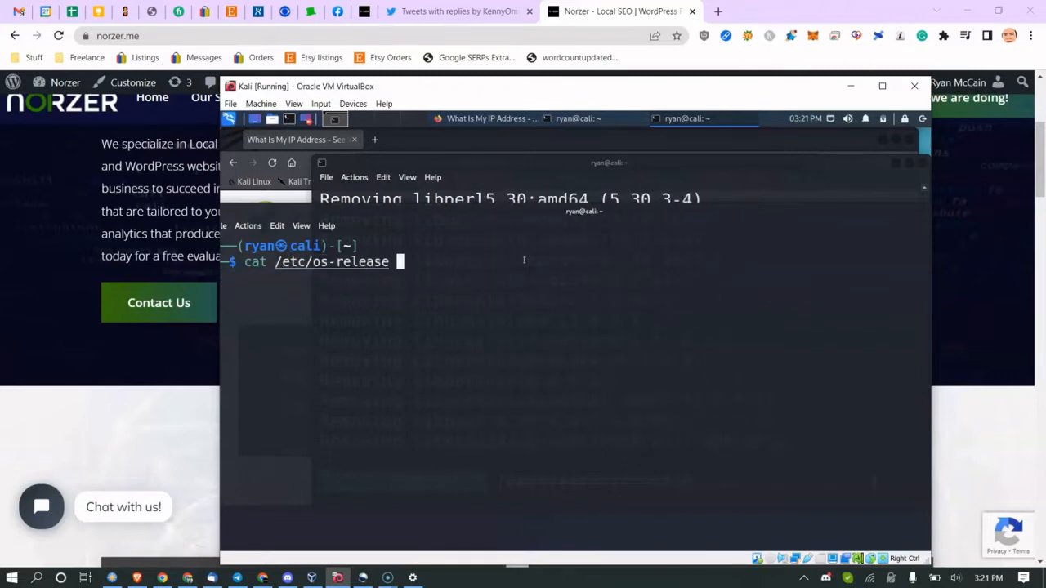
key("Return")
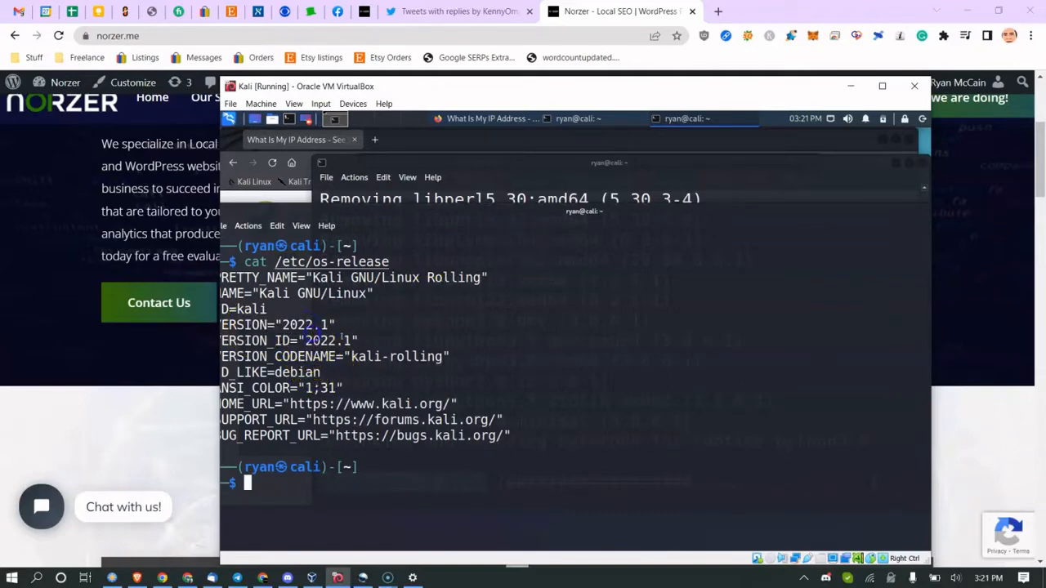
mouse_move(670, 151)
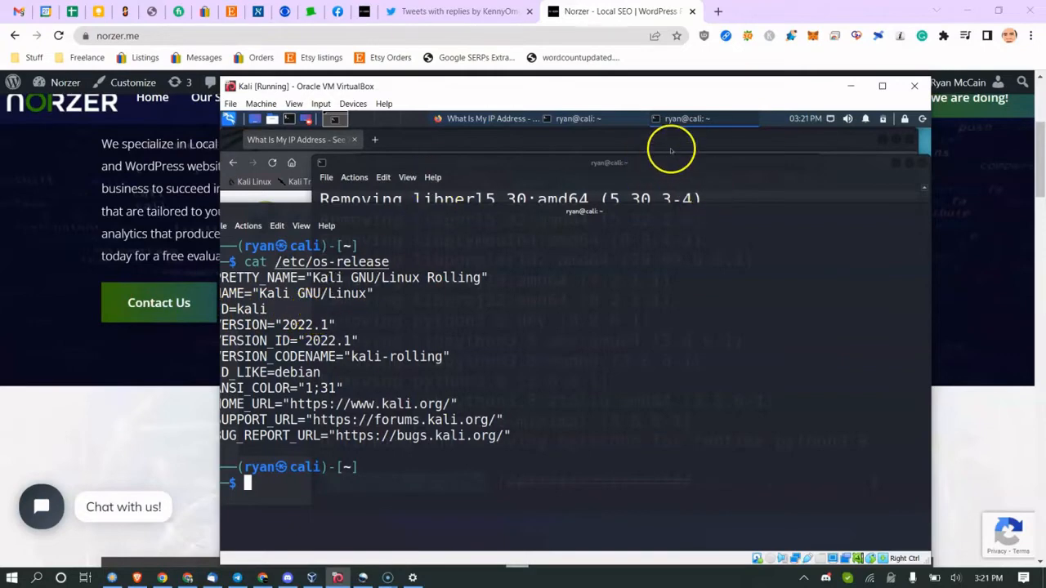
Step: In a fresh terminal run the mistyped sudp apt-get update, then recall it for correction
right_click(580, 118)
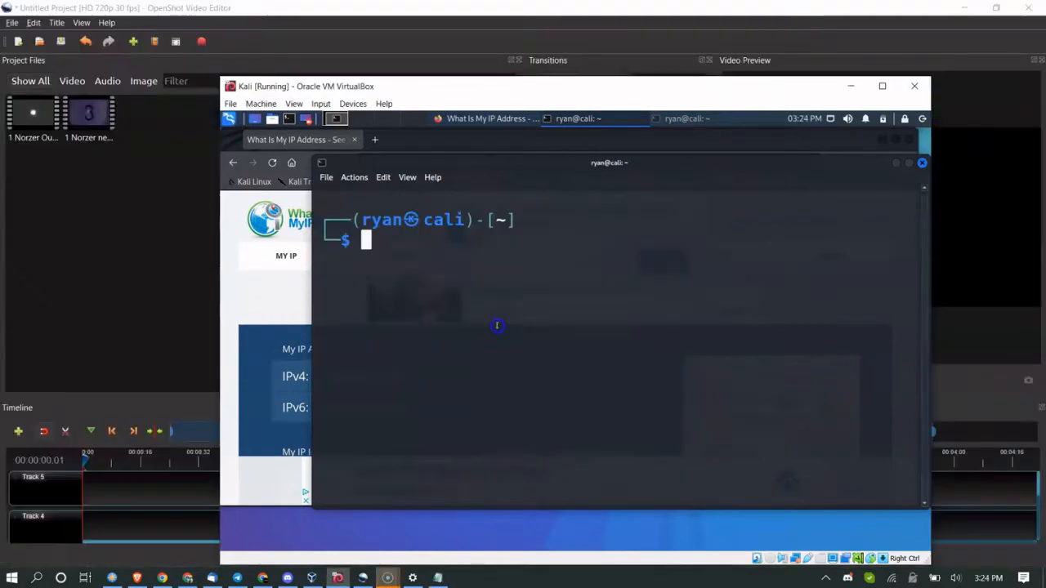
type("sudp apt-get install linux-headers-5.10.0-kali9-common")
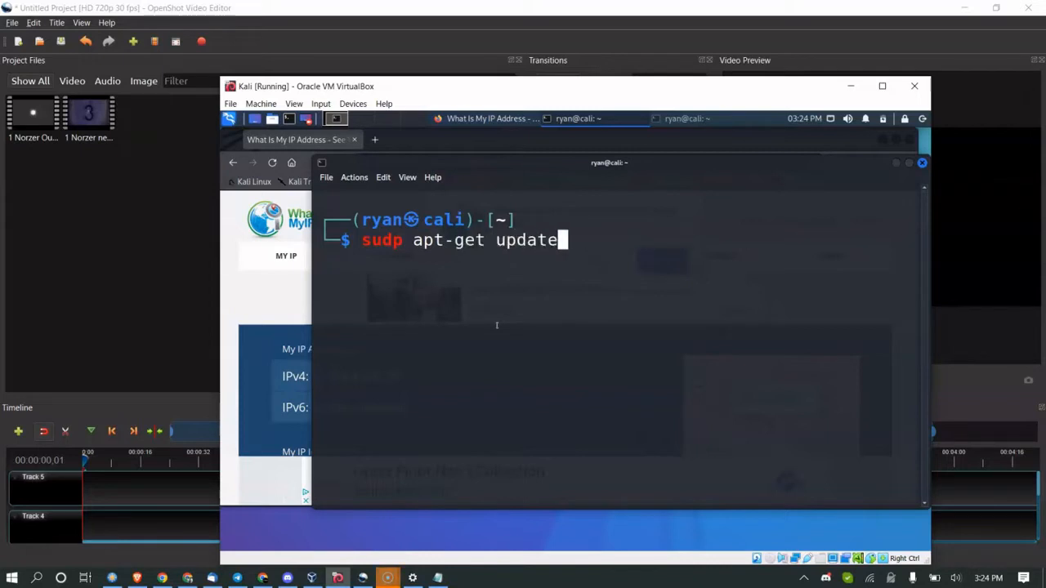
key("Return")
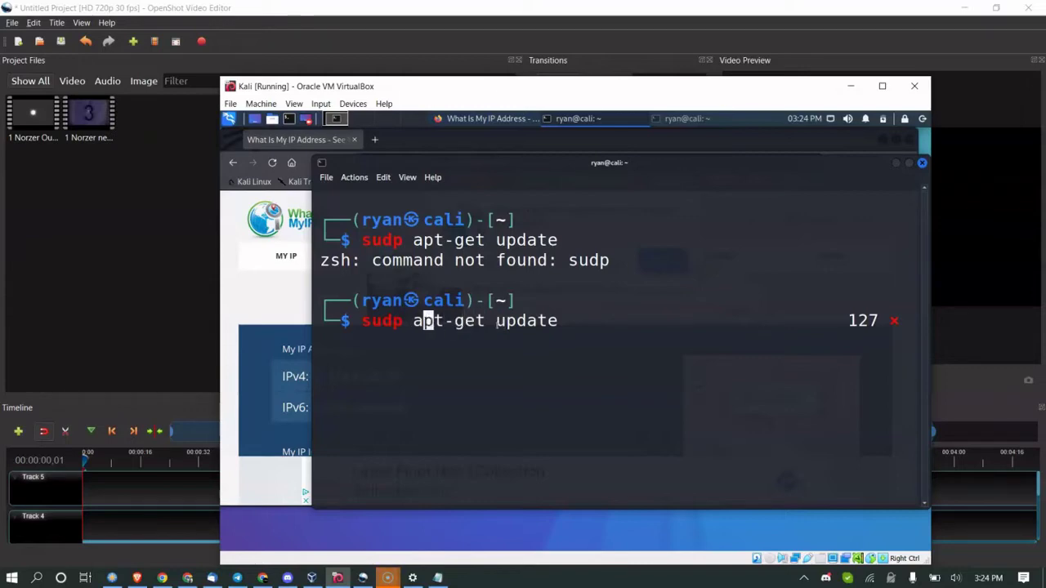
key("Return")
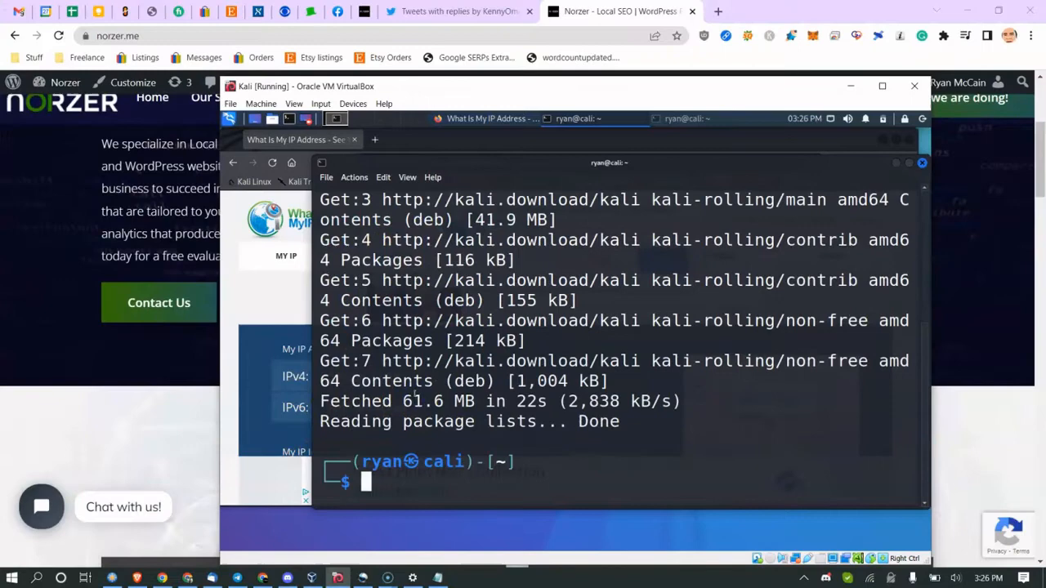
Step: Correct the command to sudo apt-get upgrade and let the package upgrade finish
type("sudo apt-get update")
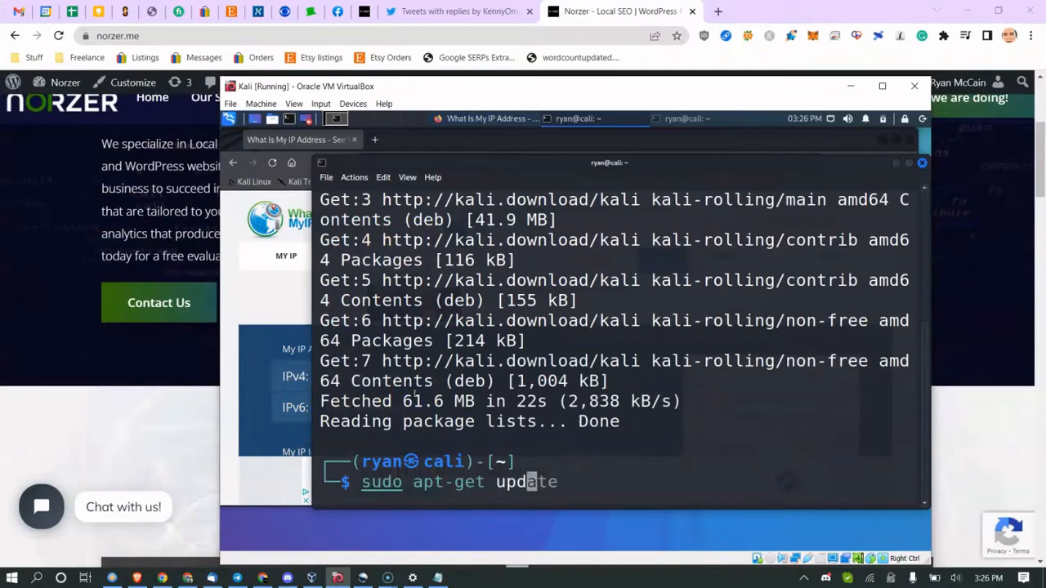
type("upgrade")
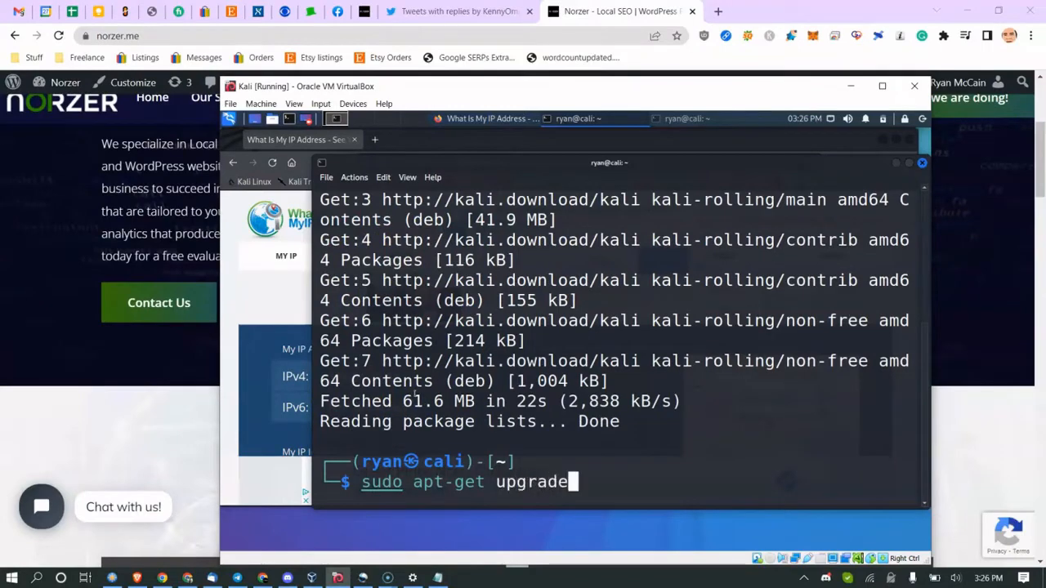
key("Return")
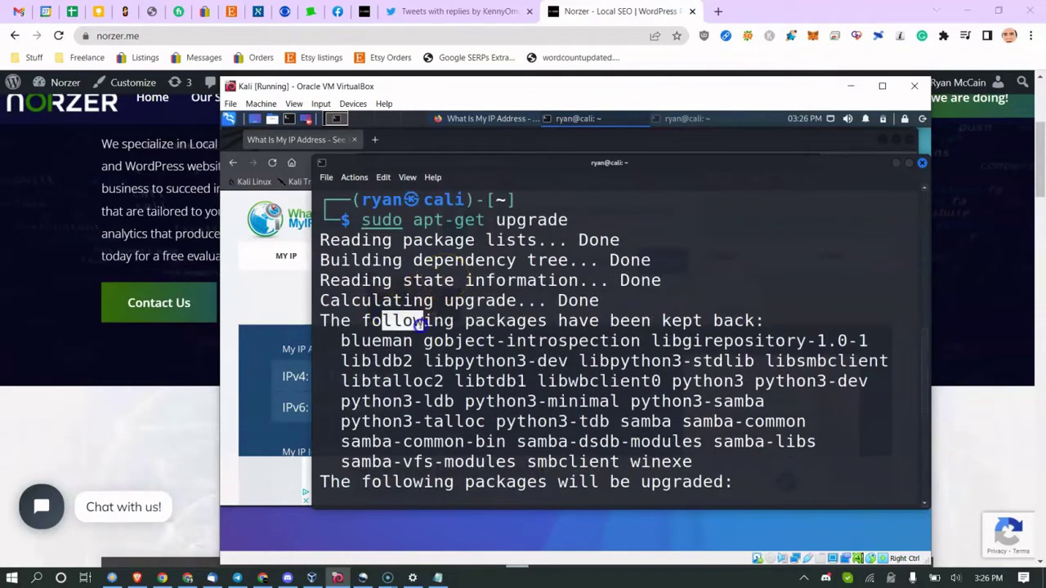
scroll("down", 3)
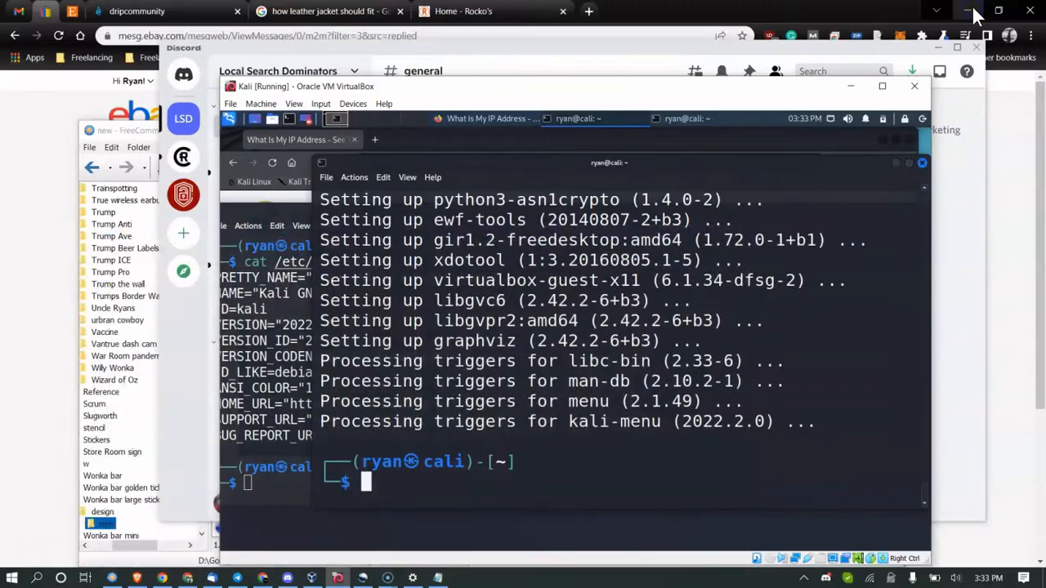
mouse_move(842, 106)
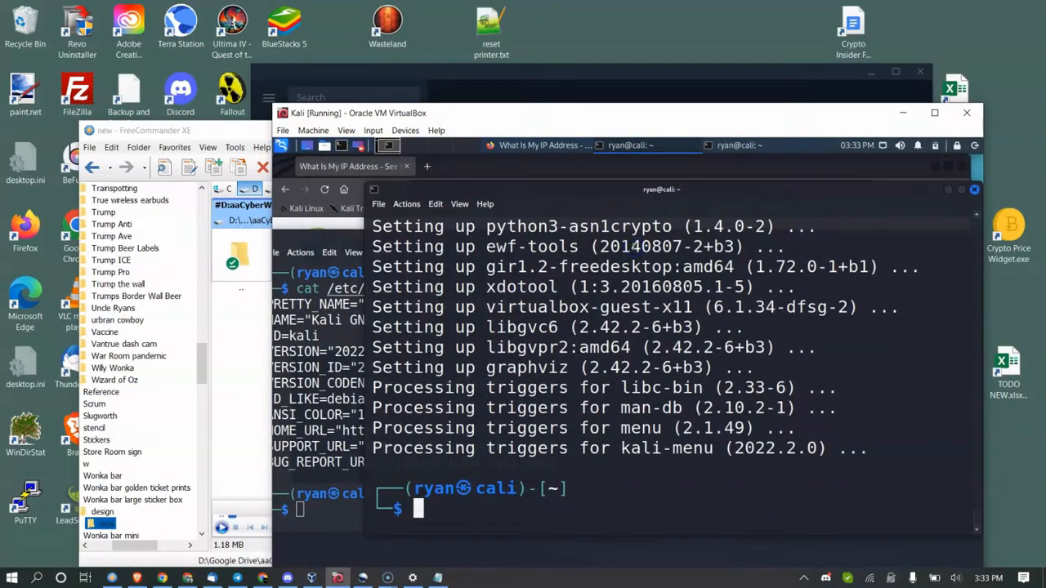
Step: Create the anonsurf folder with mkdir and move into it
type("mk")
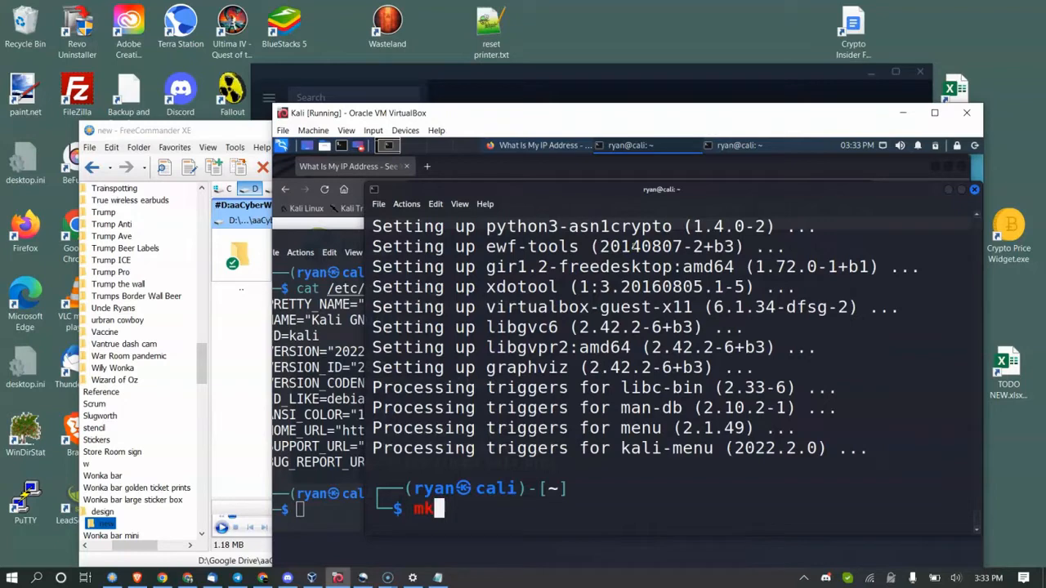
type("dir")
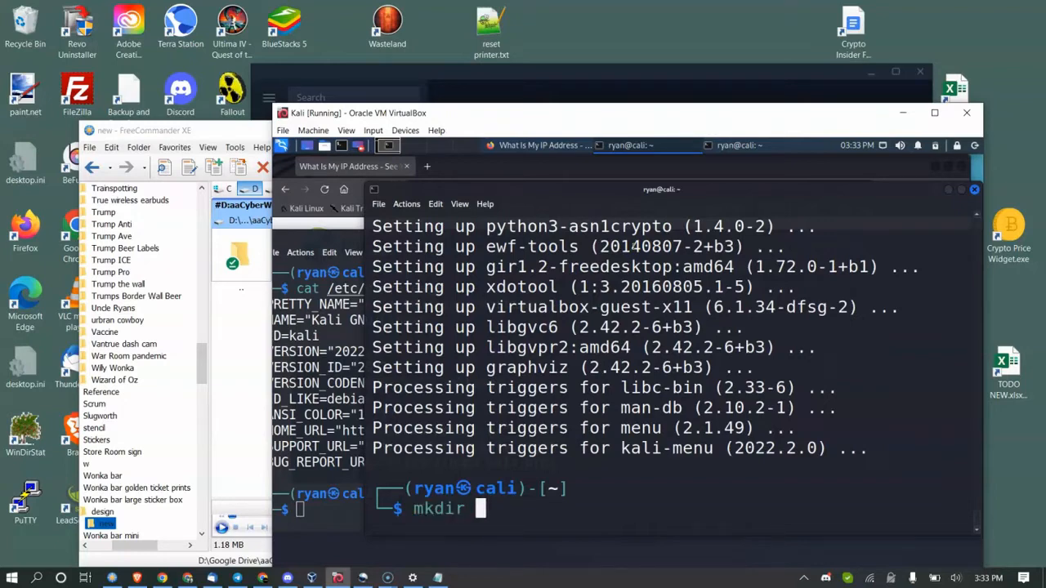
key("Return")
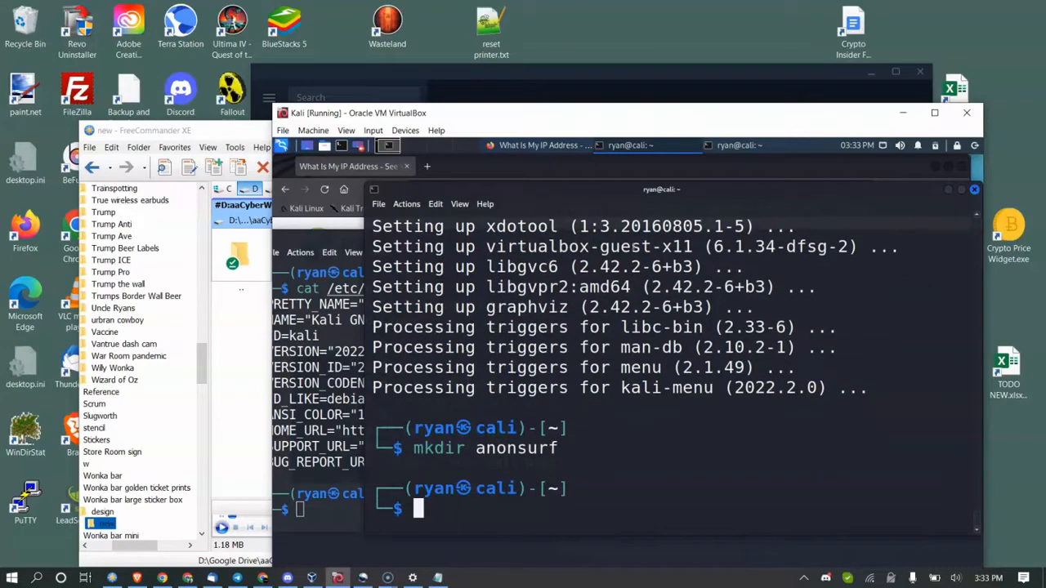
type("cd anonsurf/")
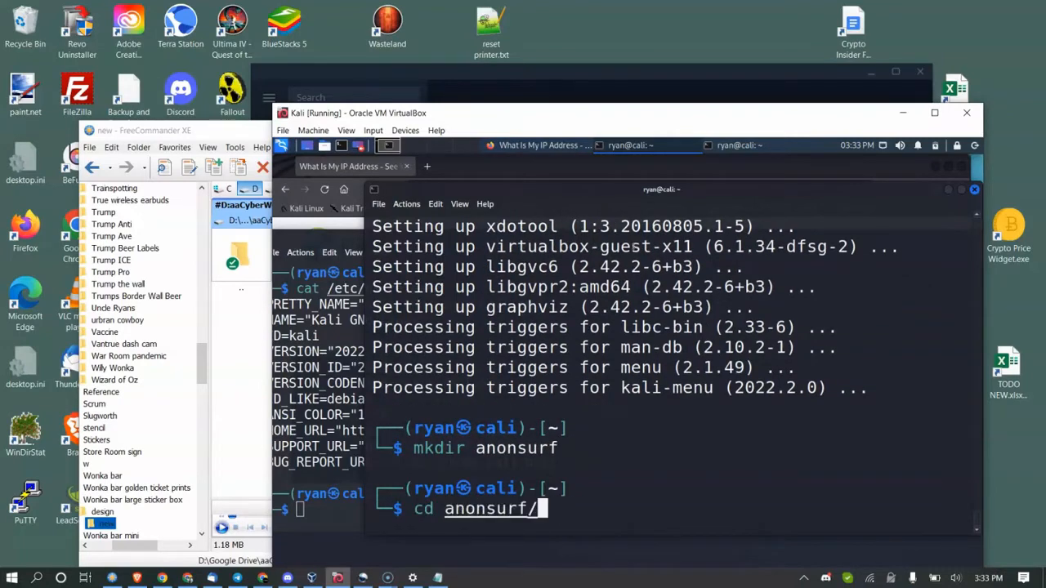
key("Return")
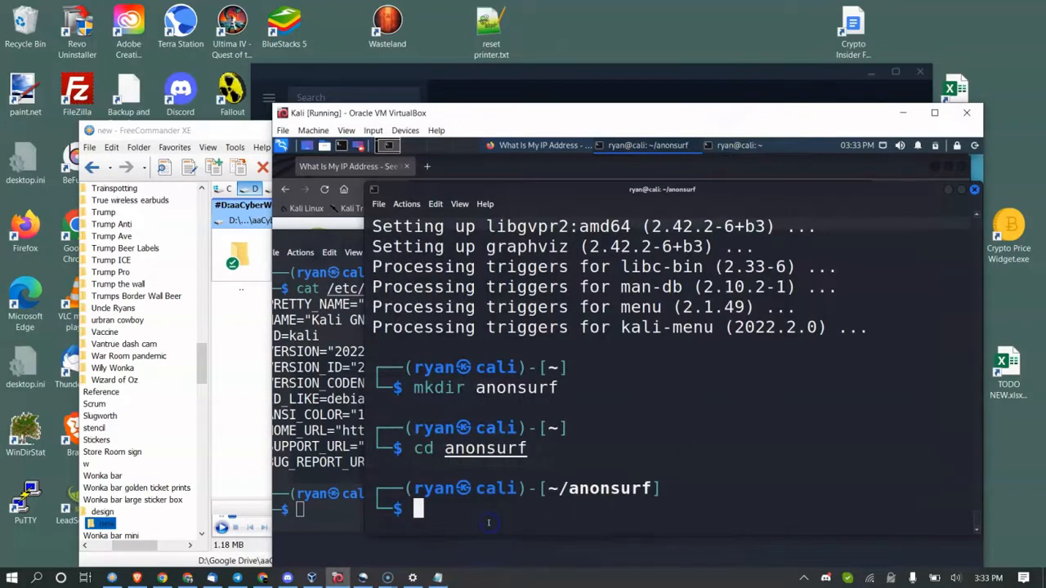
Step: Clone the kali-anonsurf GitHub repository and list its contents with ls -la
right_click(488, 523)
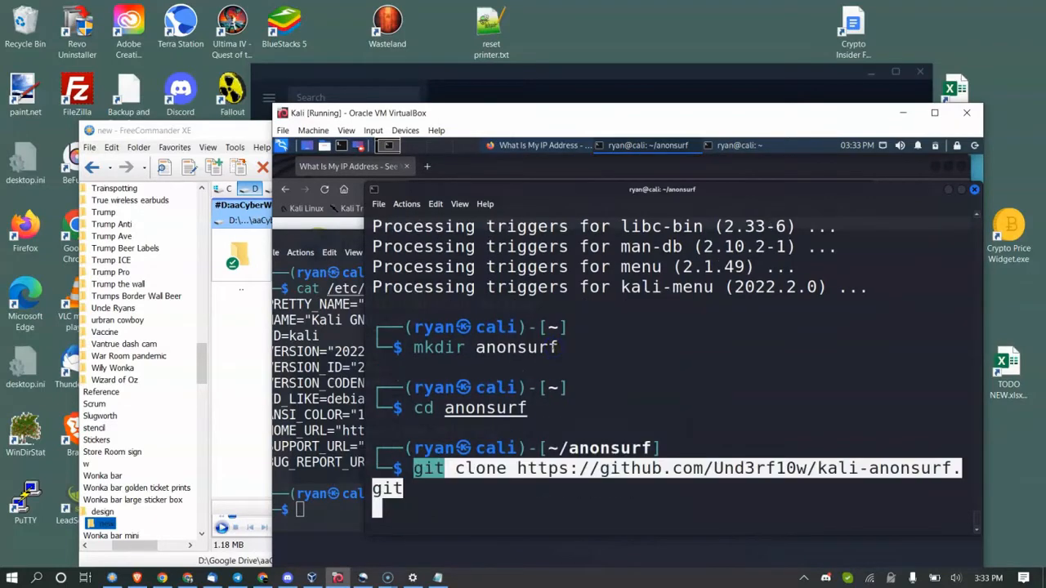
key("Return")
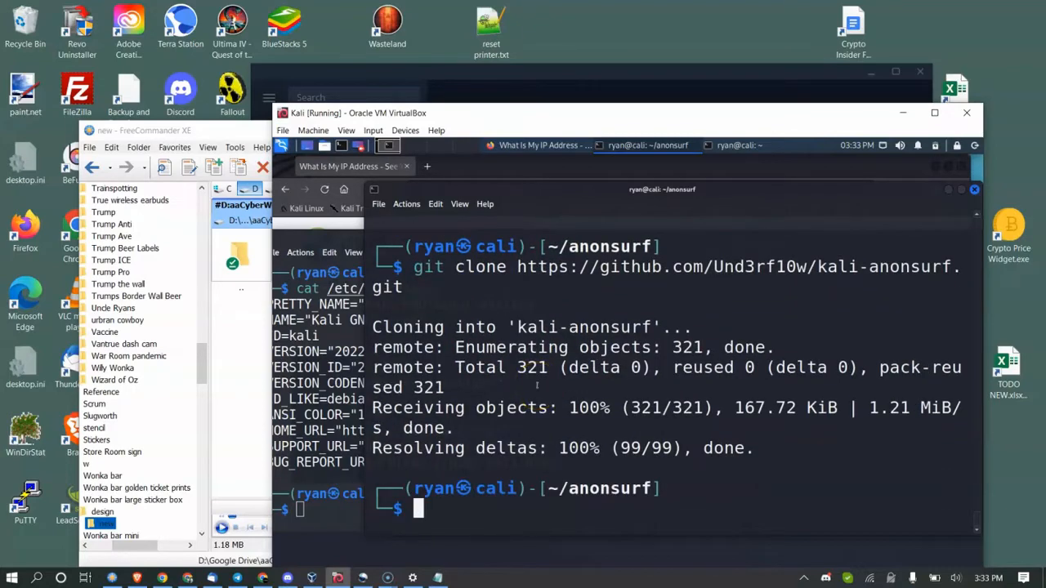
type("ls -la")
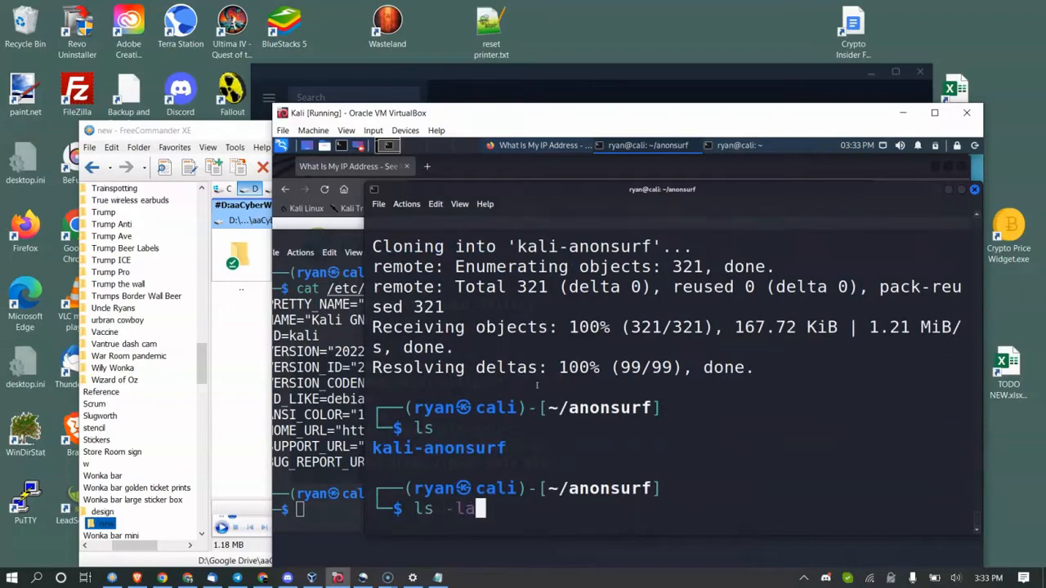
key("Return")
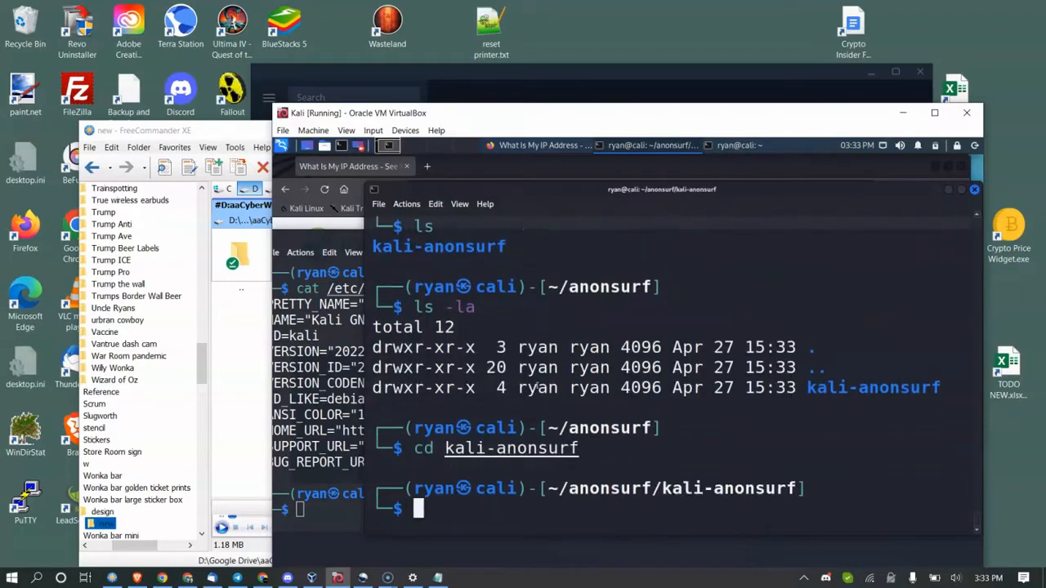
type("./")
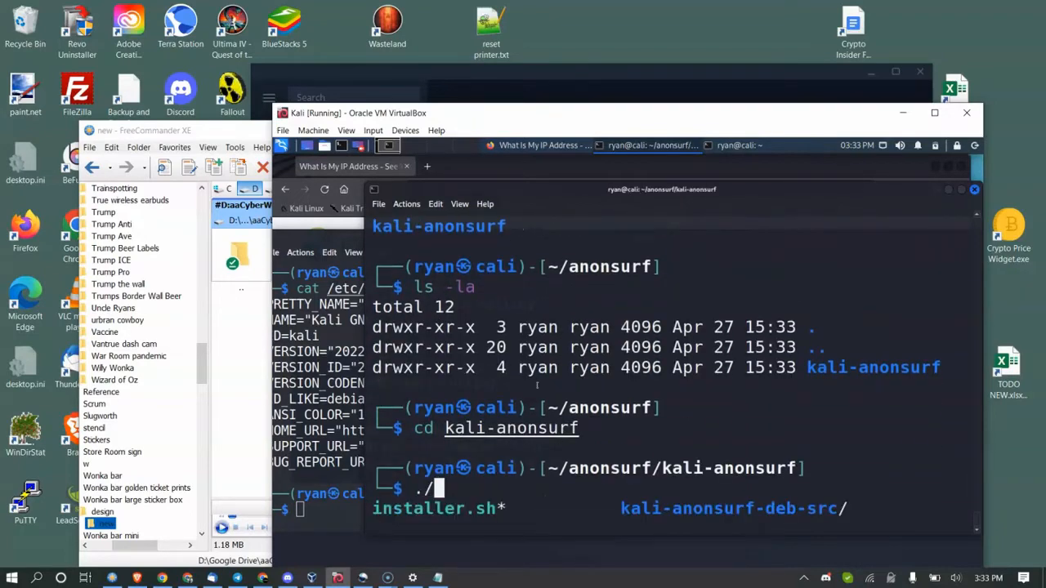
Step: Run ./installer.sh, hit the must-be-root error, then rerun it with sudo
type("installer.sh")
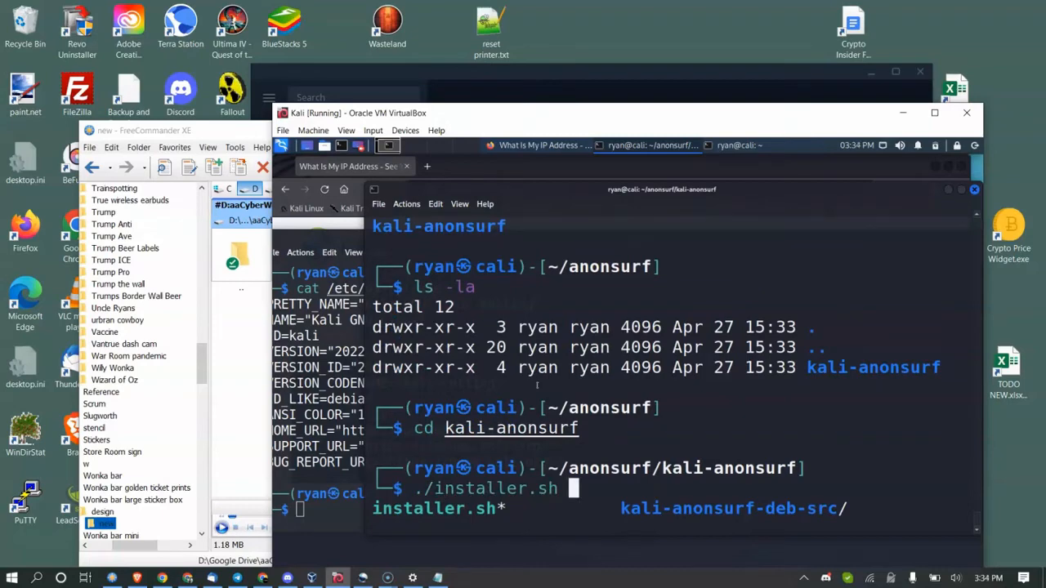
key("Return")
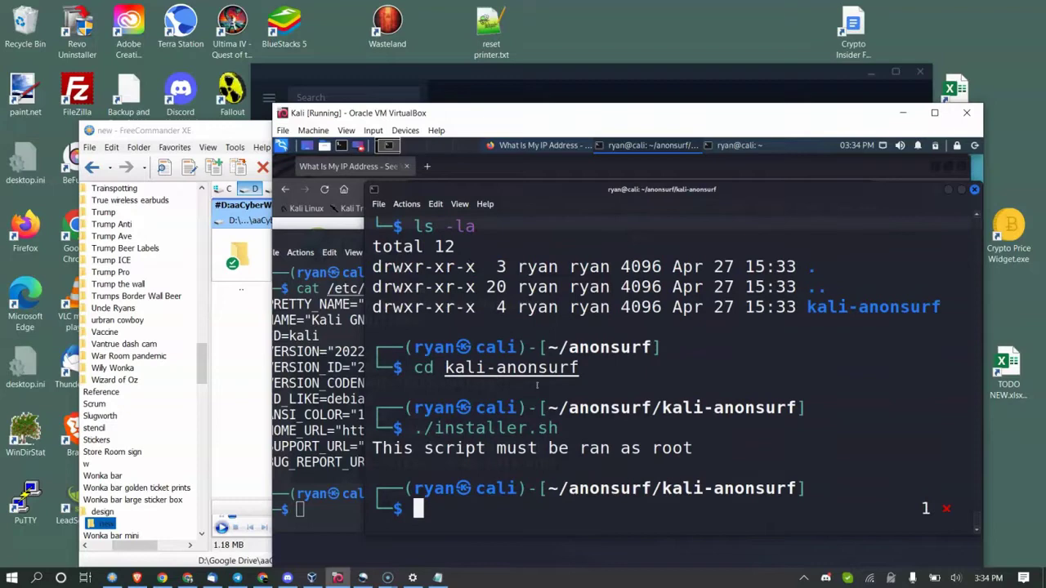
type("sudo apt-get upgrade")
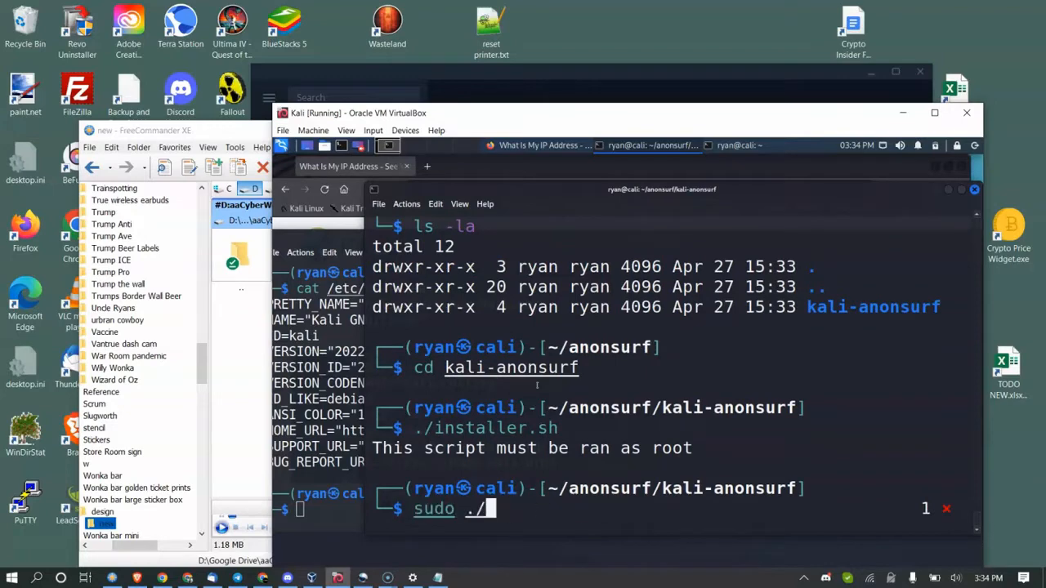
key("Return")
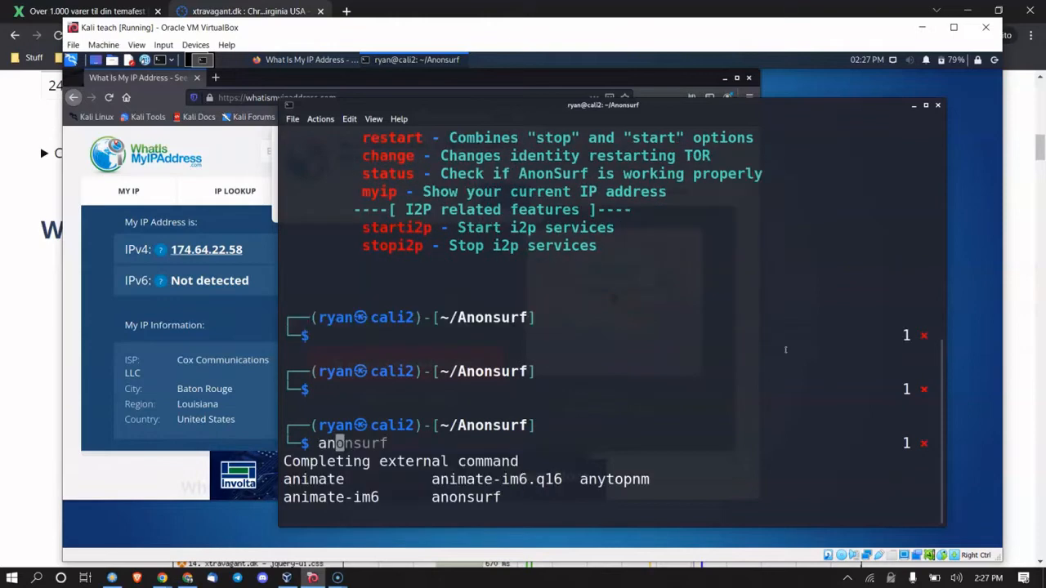
Step: Run anonsurf to print the Parrot AnonSurf Module usage and command list
key("Return")
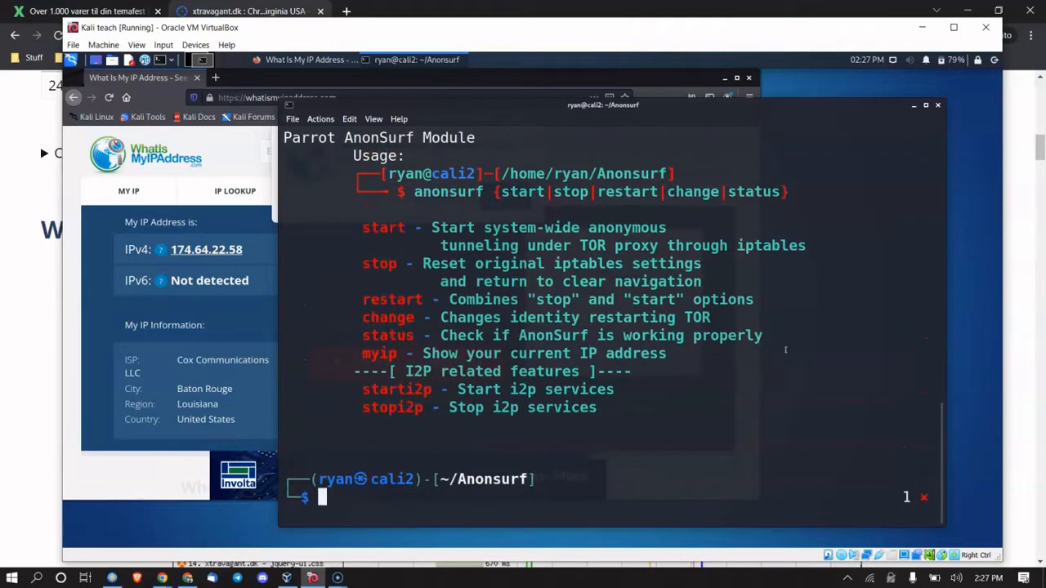
mouse_move(297, 164)
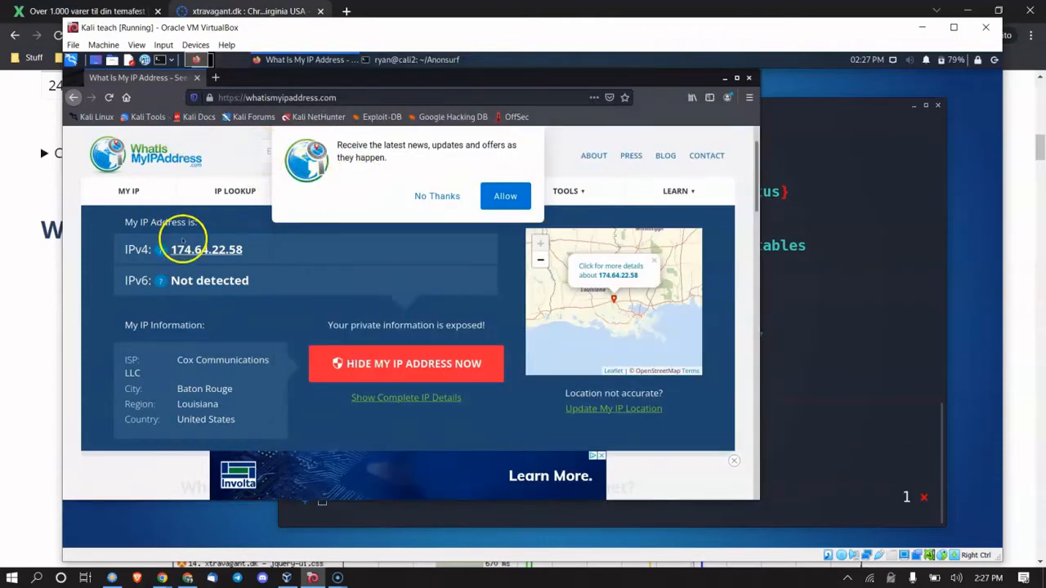
mouse_move(229, 248)
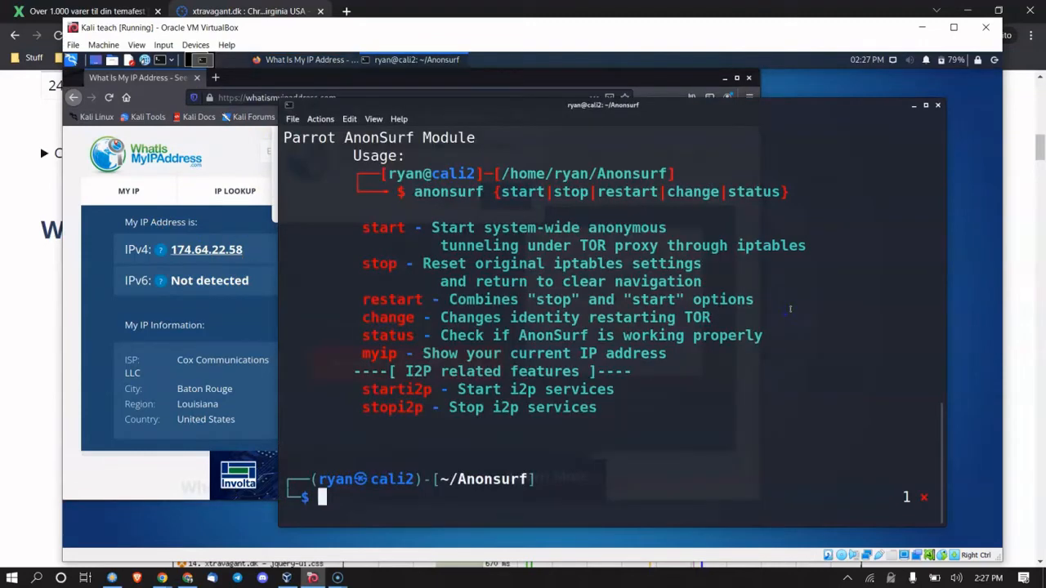
Step: Run 'anonsurf status' showing tor.service inactive (dead), then quit the pager
type("anonsurf s")
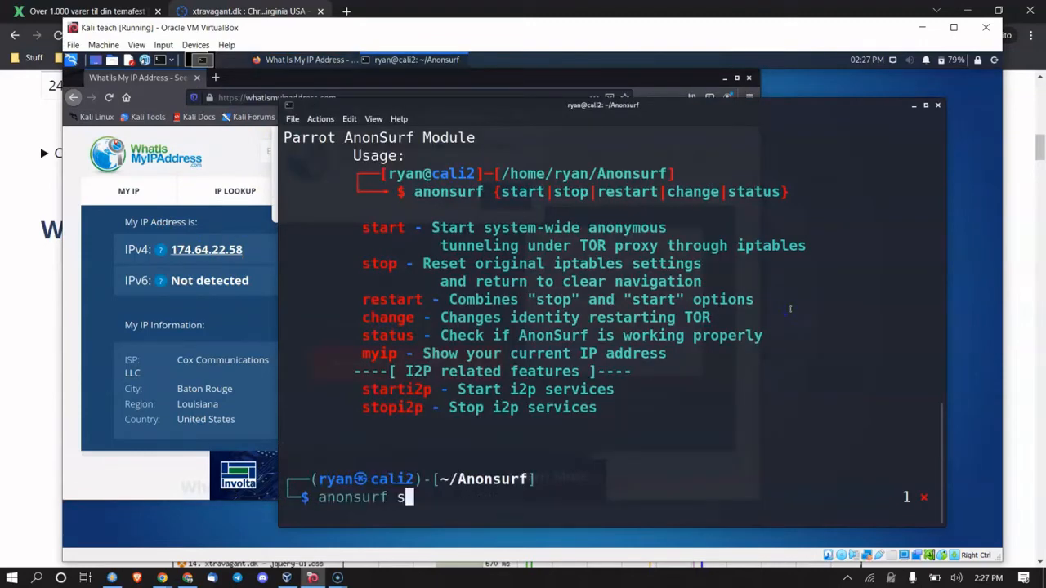
key("Return")
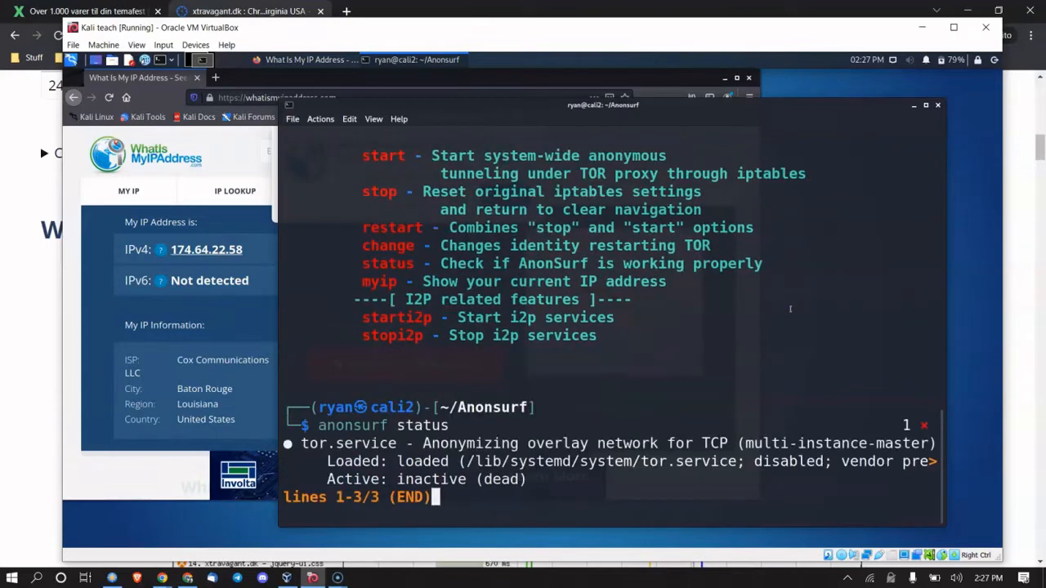
mouse_move(800, 391)
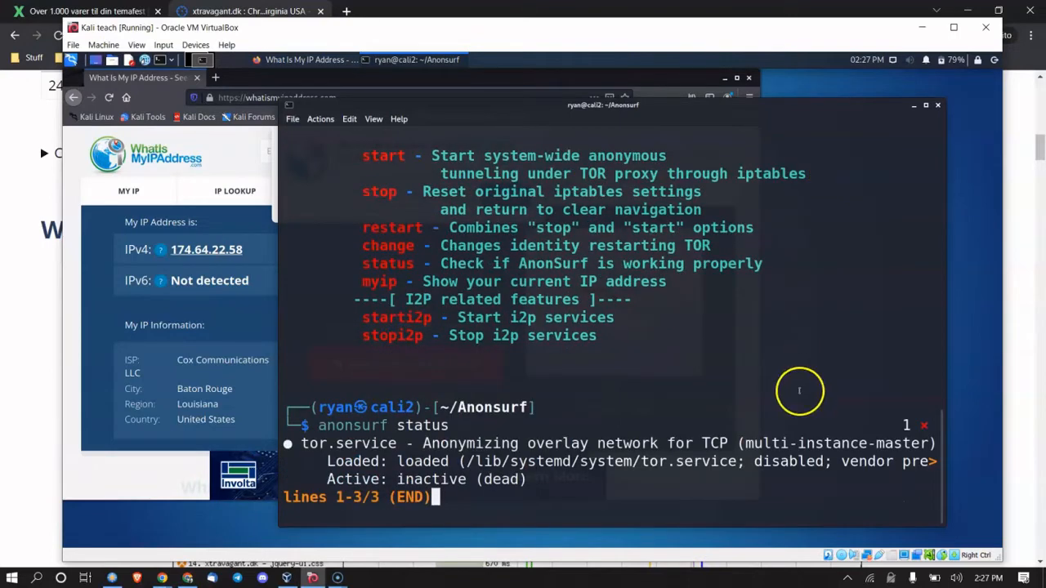
mouse_move(791, 402)
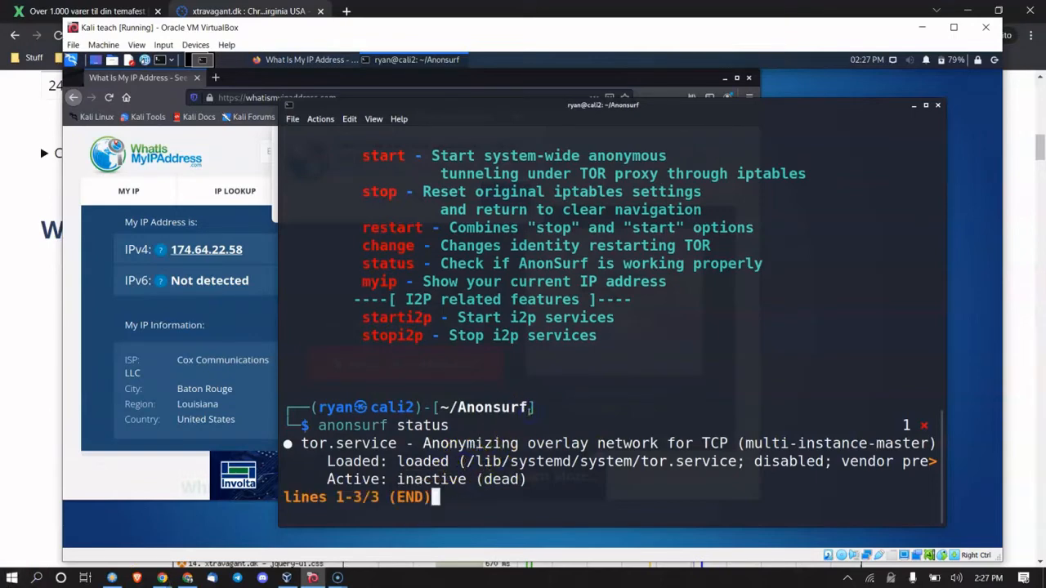
key("q")
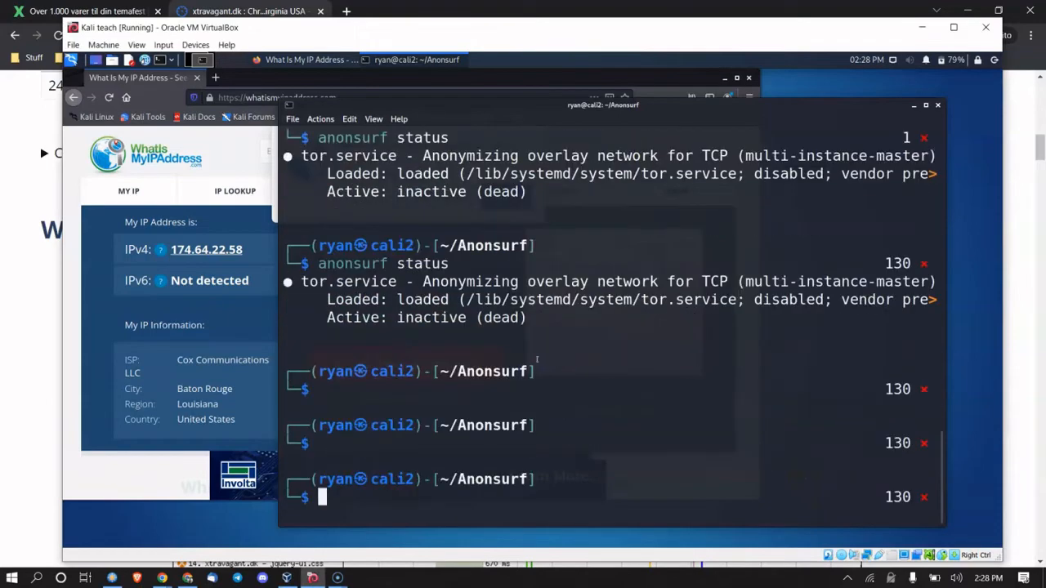
Step: Start AnonSurf as root with the sudo password, reaching 'You are under AnonSurf tunnel'
type("7za")
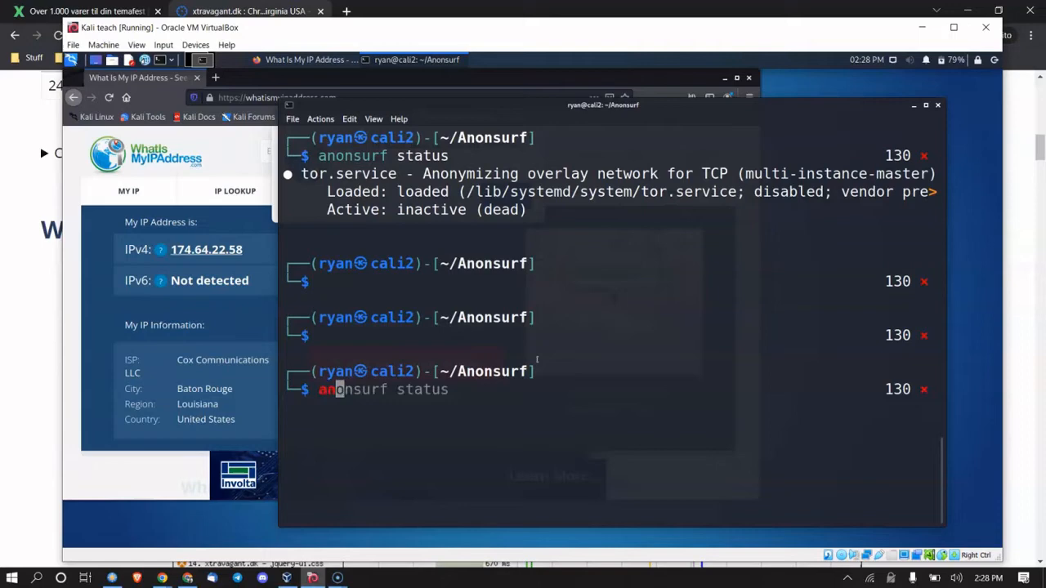
key("Return")
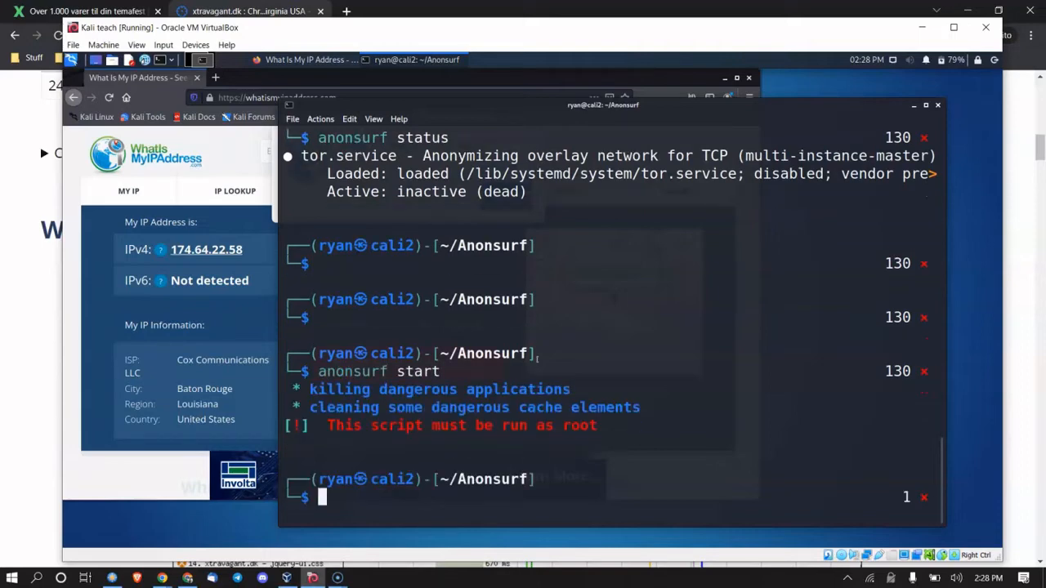
type("sudo ./installer.sh")
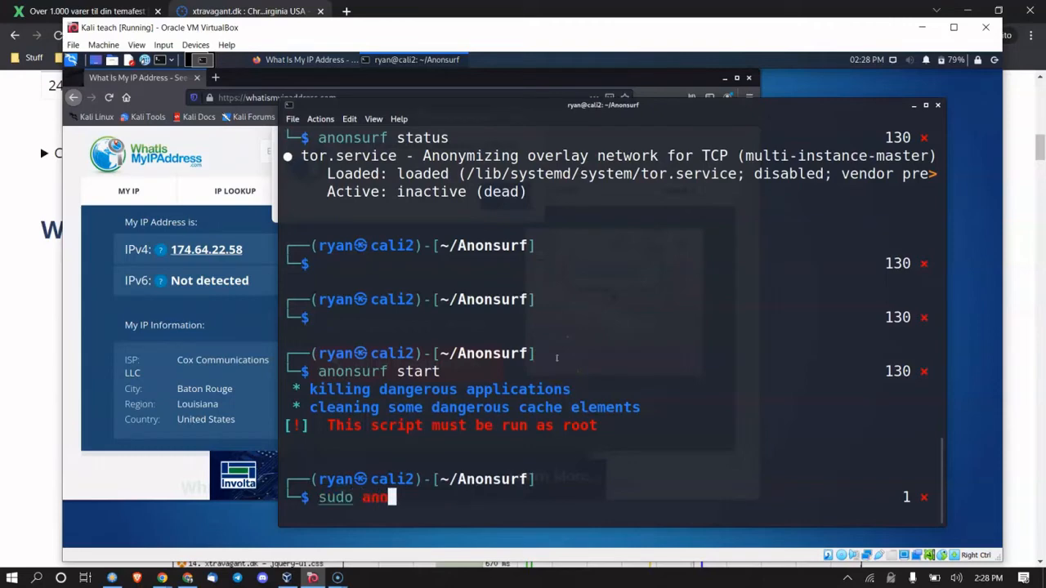
key("Return")
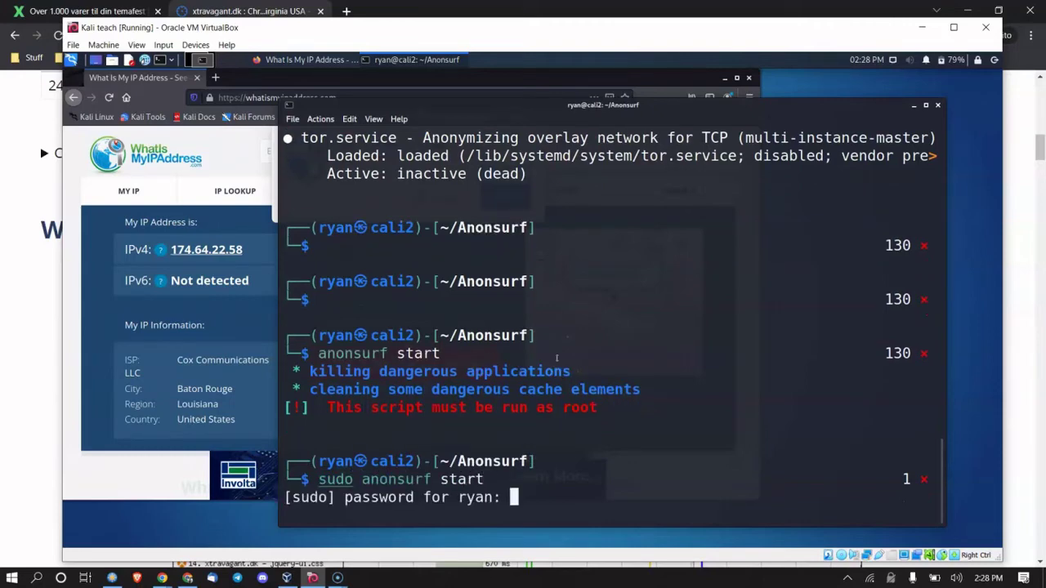
scroll("down", 3)
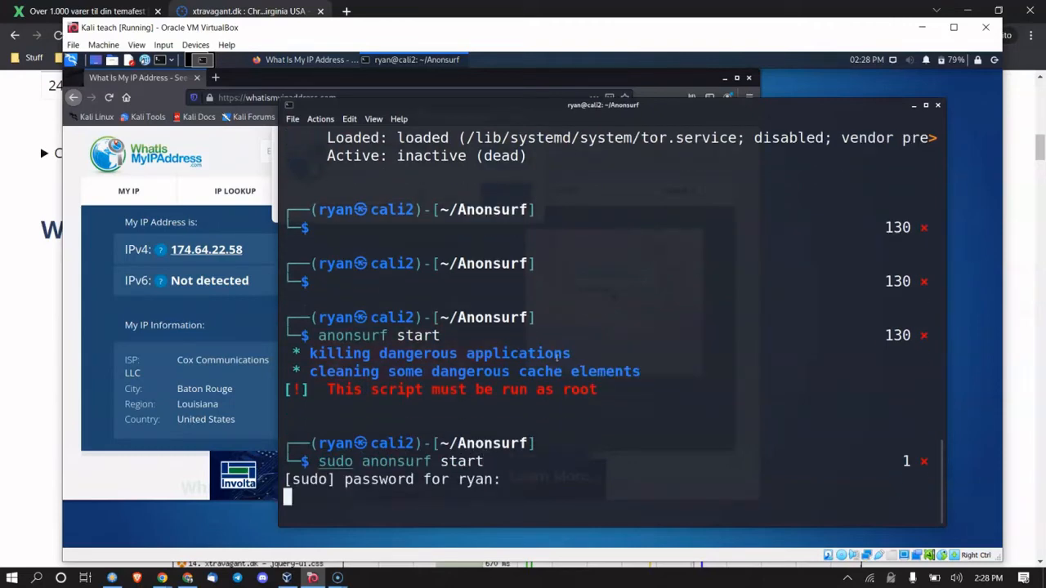
key("Return")
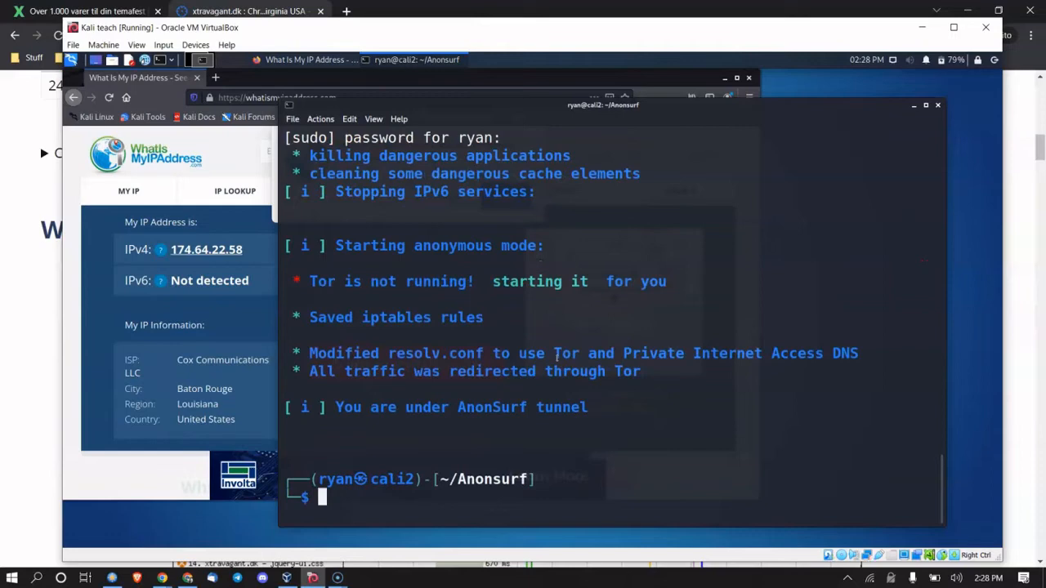
Step: Run 'anonsurf start' again to confirm the Tor service is active
type("anonsurf start")
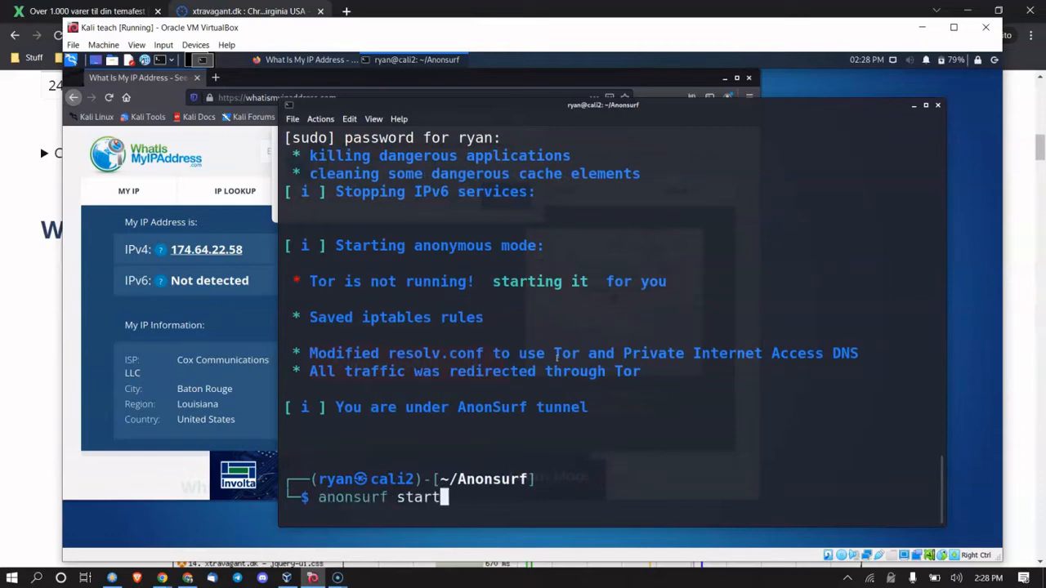
key("Return")
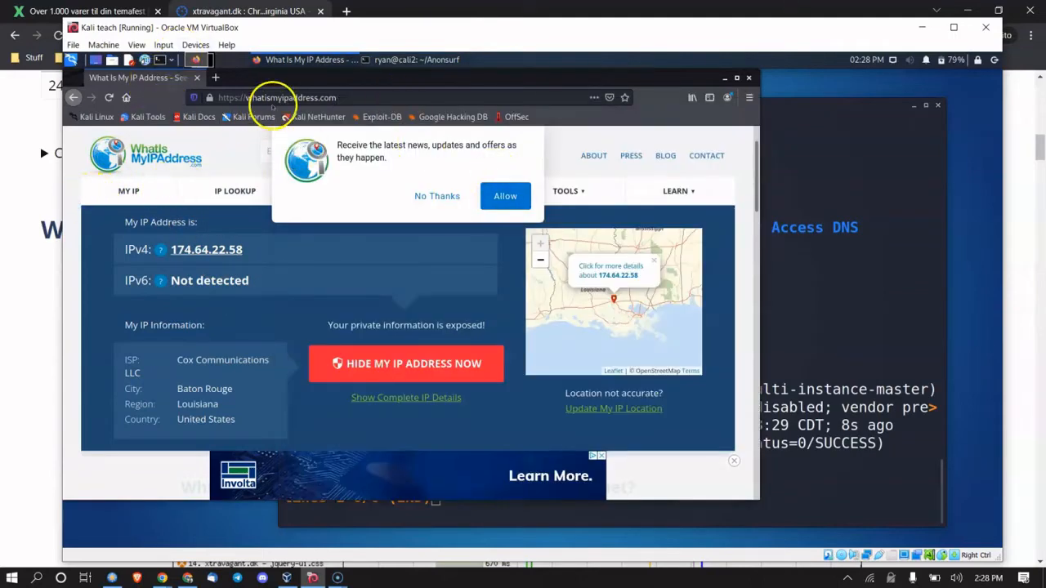
Step: Reload whatismyipaddress.com showing 95.214.54.108 in Winter Park, confirm Tor active, quit the pager
left_click(276, 98)
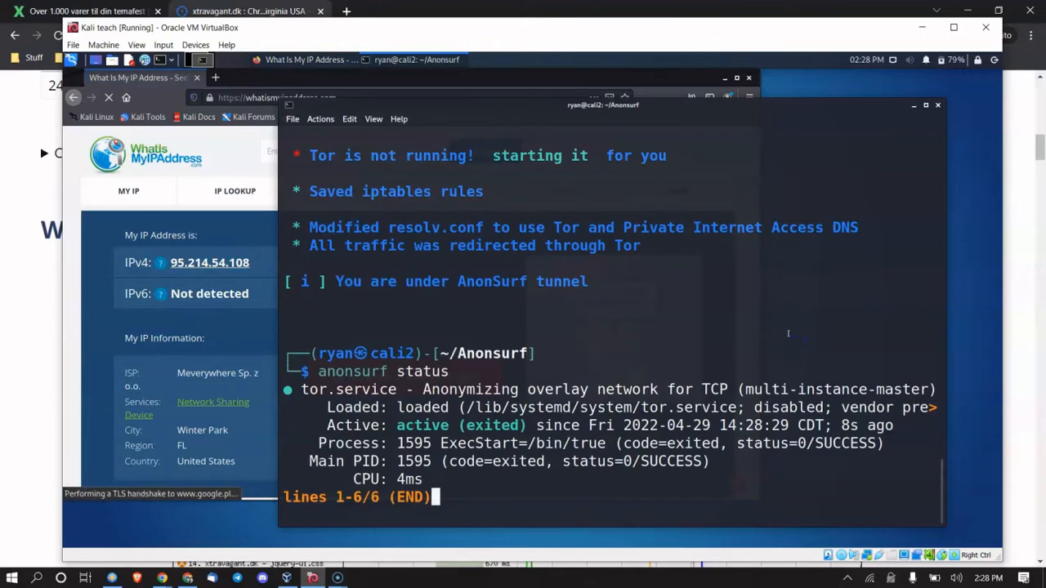
key("q")
type("anonsurf status")
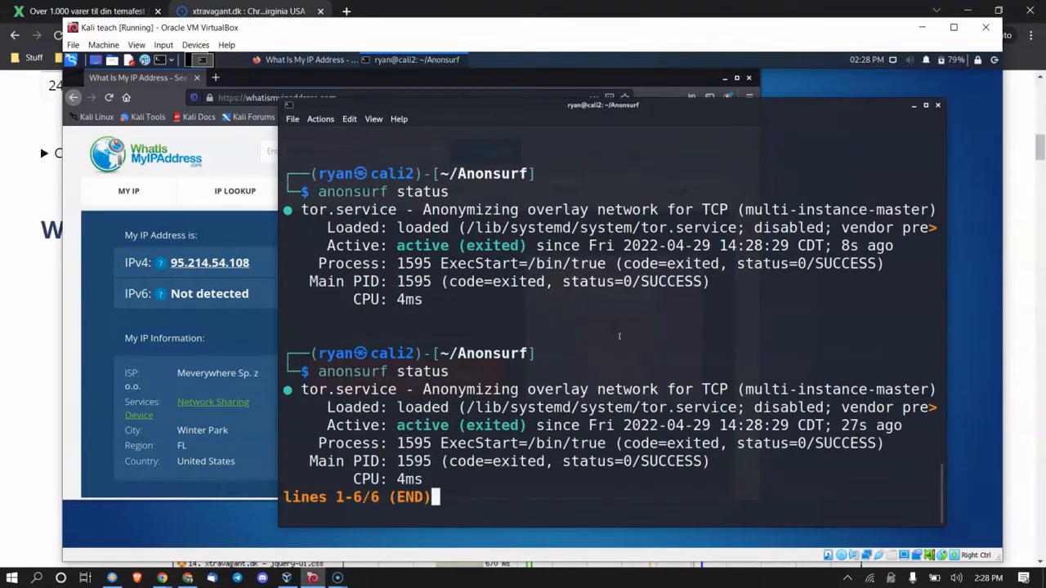
key("q")
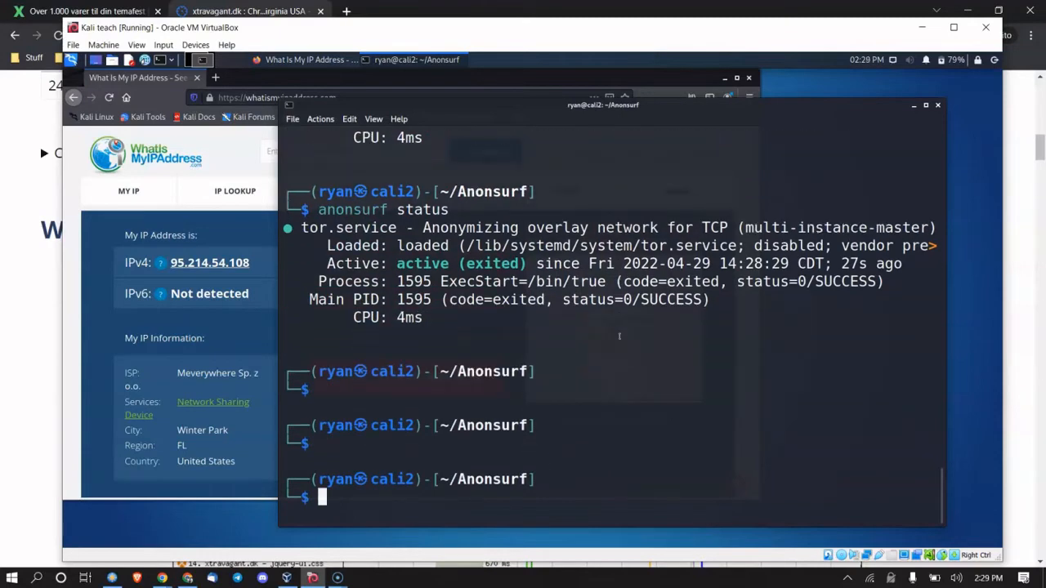
Step: Run 'sudo anonsurf start' (usage shown), then 'sudo anonsurf change' to switch Tor nodes
type("sudo anonsurf start")
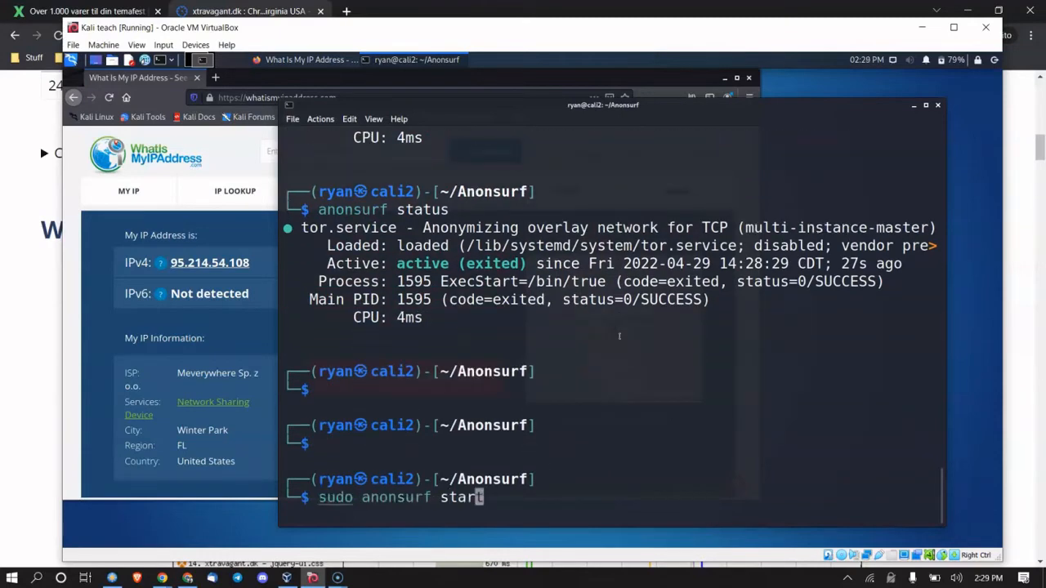
key("Return")
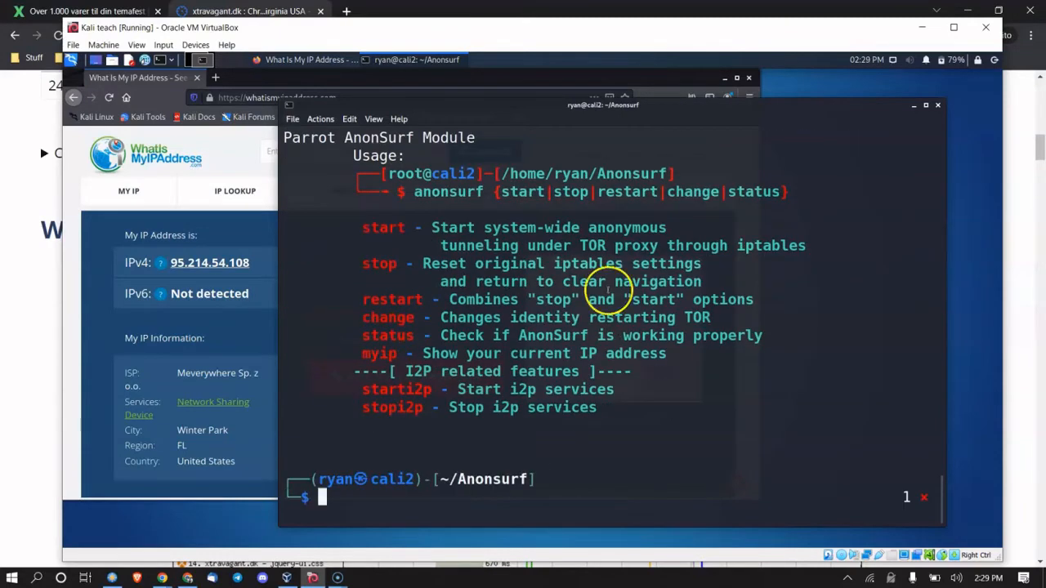
mouse_move(385, 263)
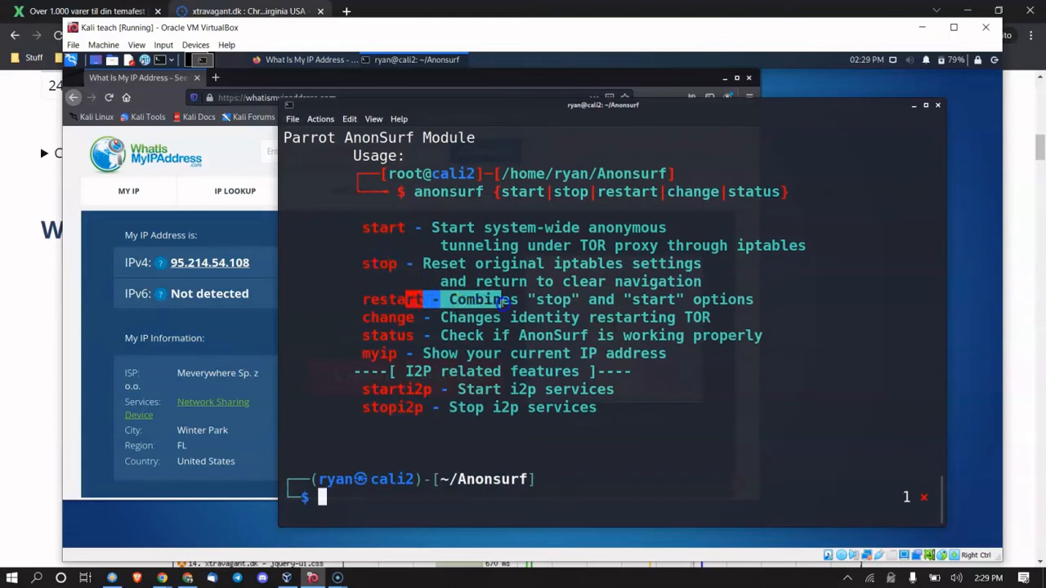
type("sudo anonsurf")
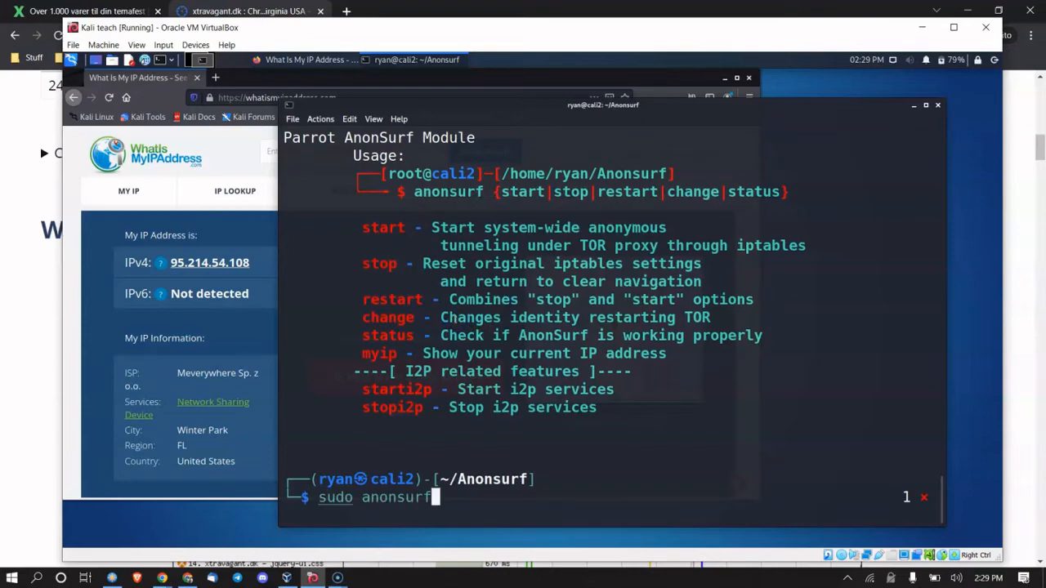
type("change")
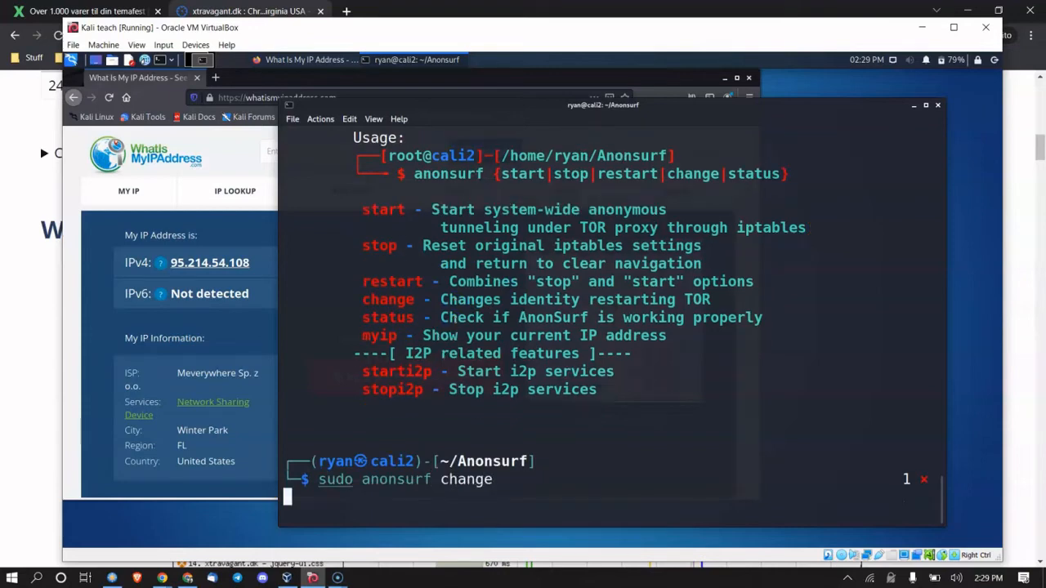
key("Return")
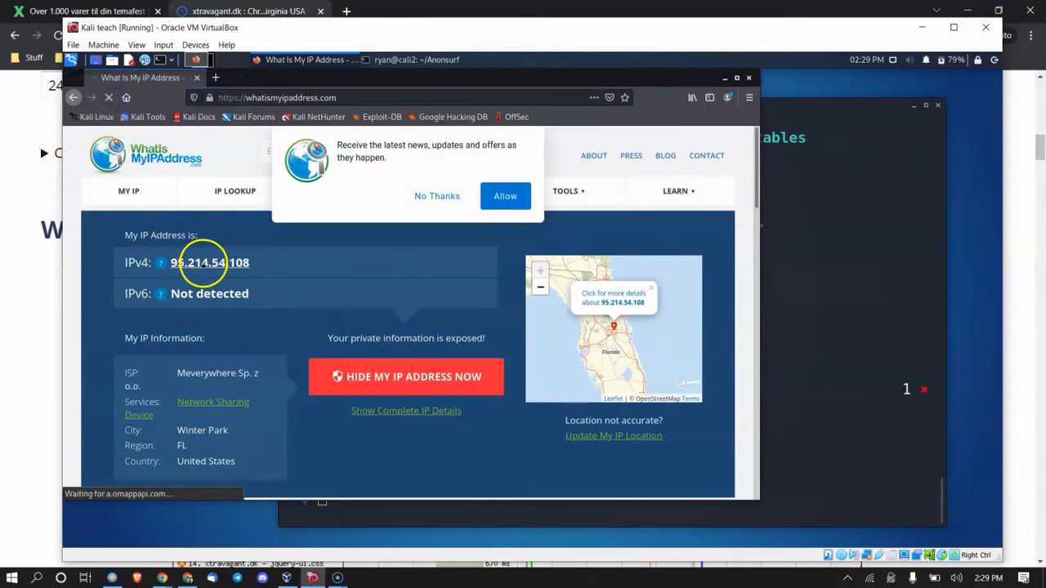
Step: Reload the IP page, then search 'what is my ip address', hitting Google's unusual-traffic page for 95.214.54.108
left_click(438, 196)
type("sudo anonsurf")
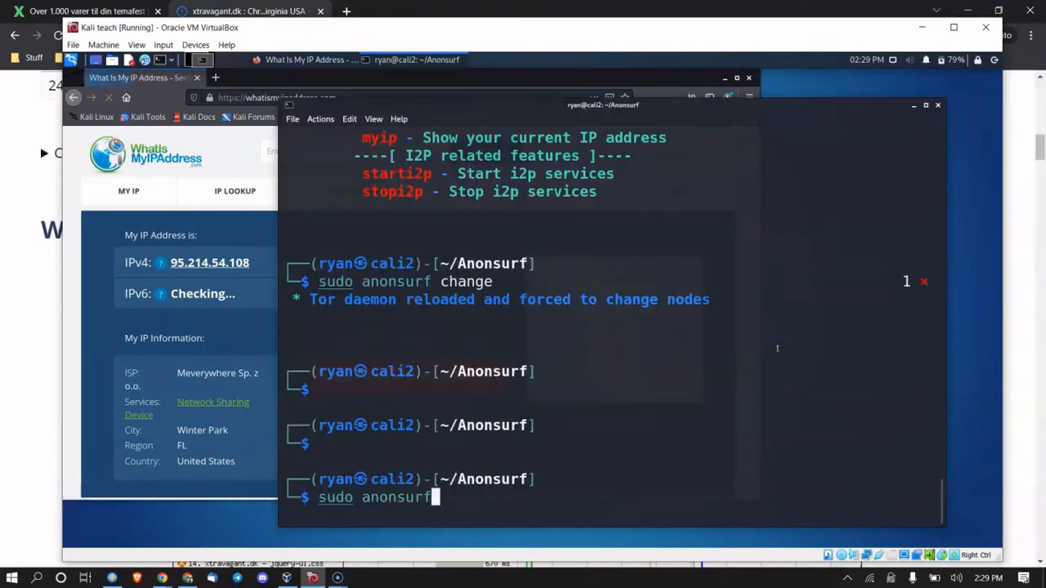
key("Return")
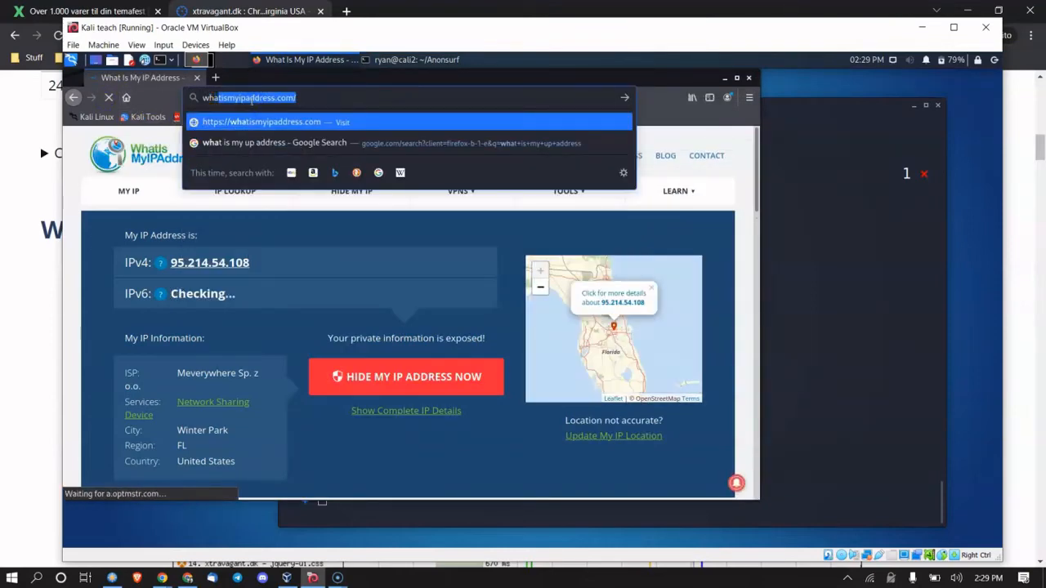
type("what is my ipdd")
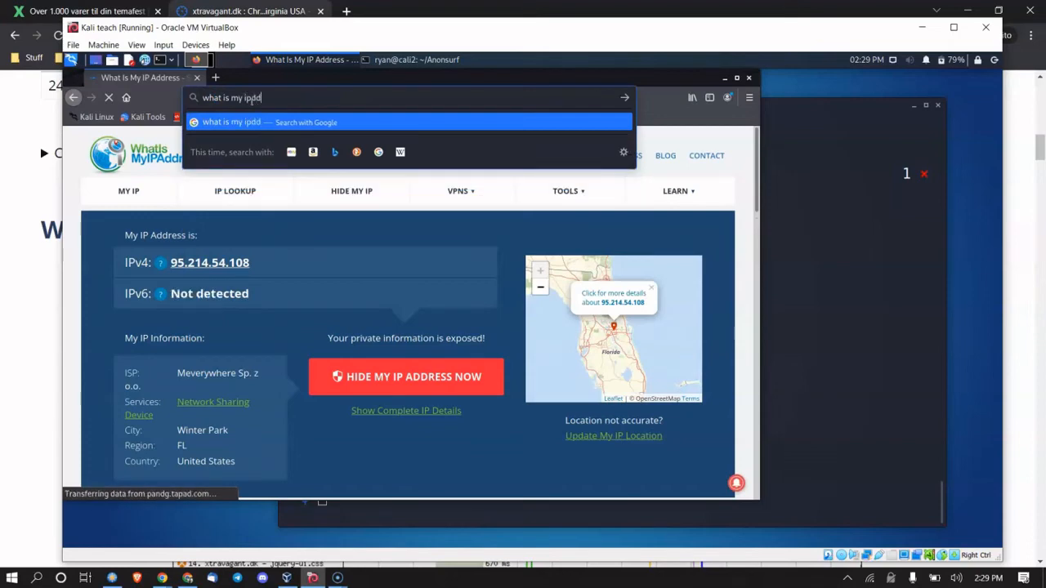
key("Return")
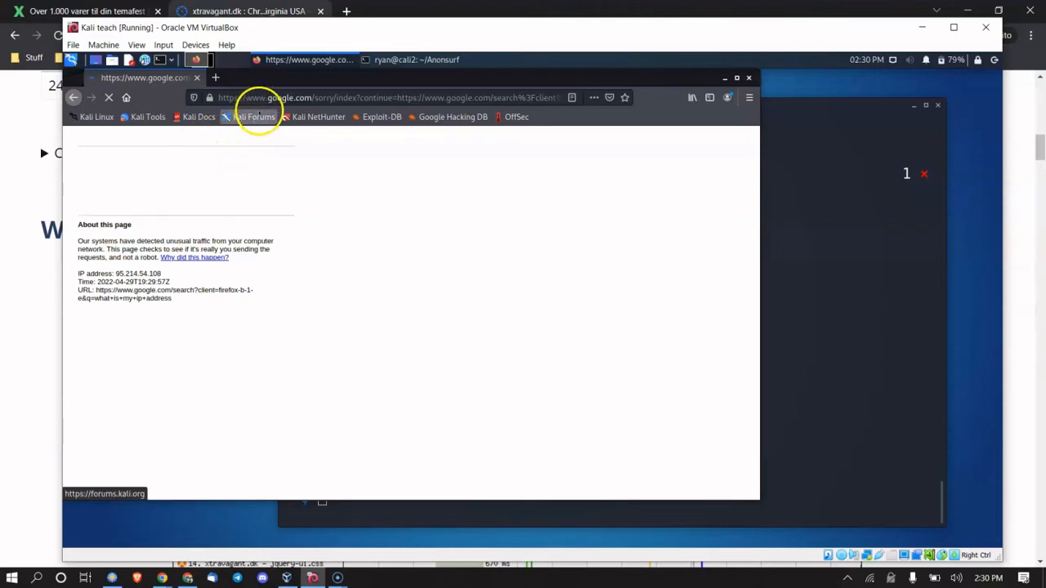
Step: Back in the terminal, run 'sudo anonsurf myip' reporting public IP 93.174.89.131
left_click(384, 98)
type("sudo anonsurf change")
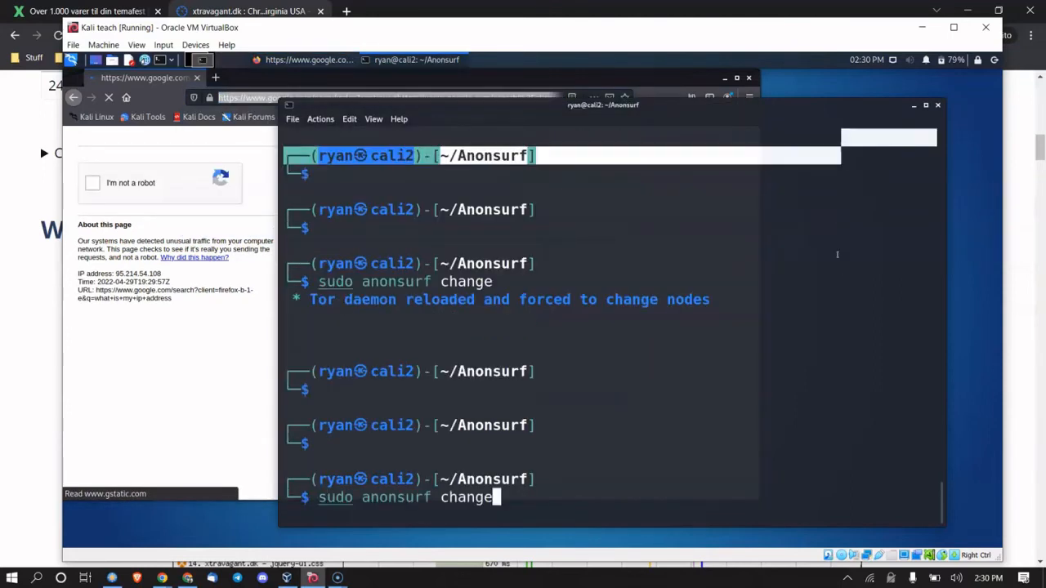
key("Return")
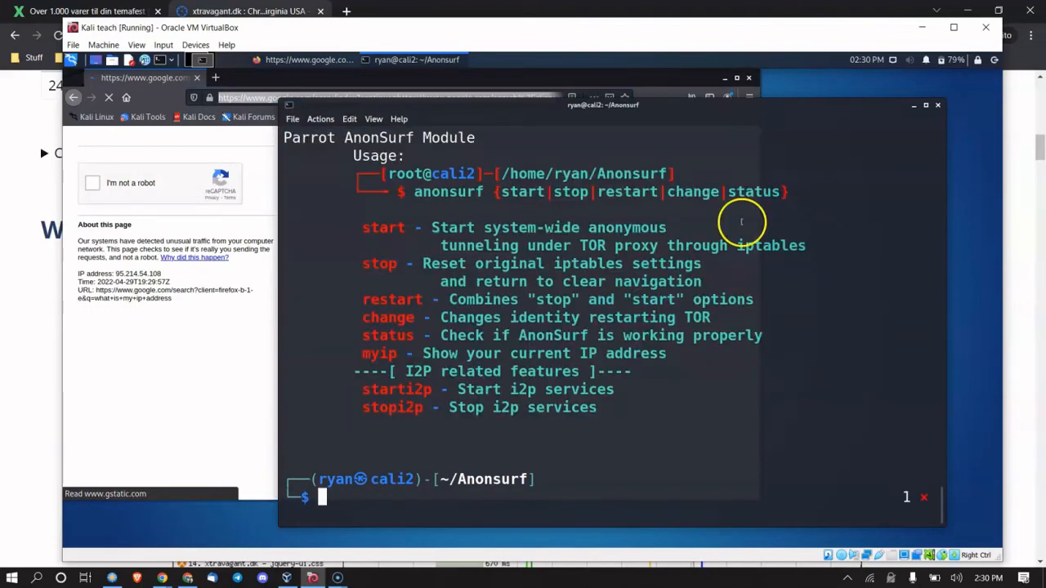
type("sudo anonsurf")
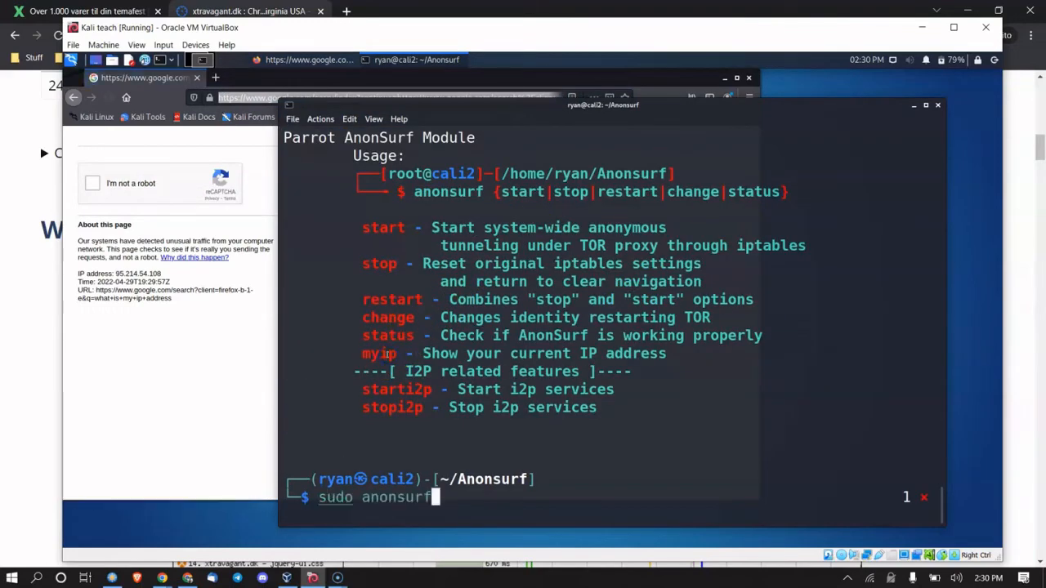
key("Return")
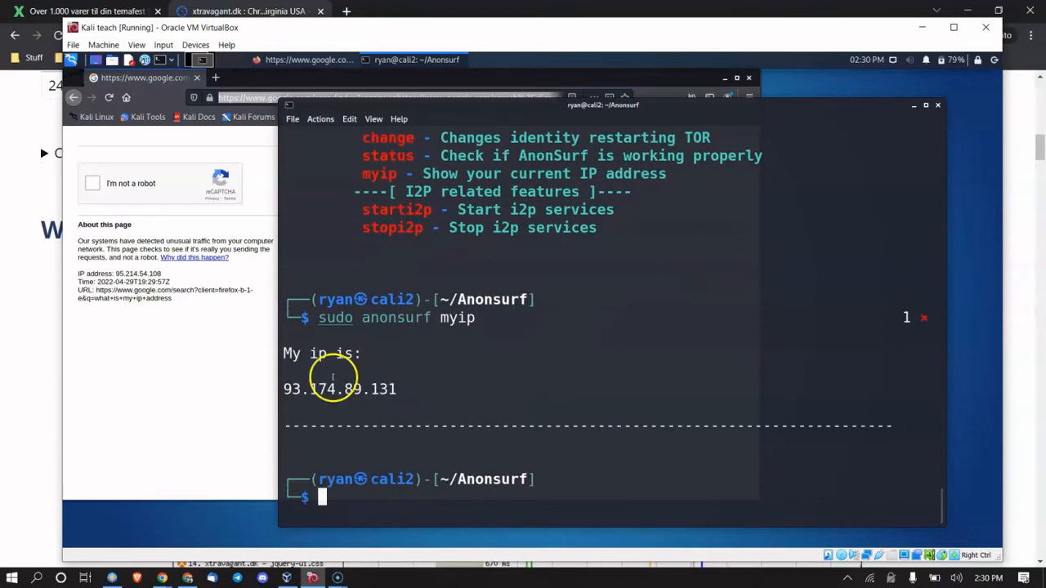
Step: Run 'sudo anonsurf change' twice more to force Tor onto new nodes
type("sudo anonsurf change")
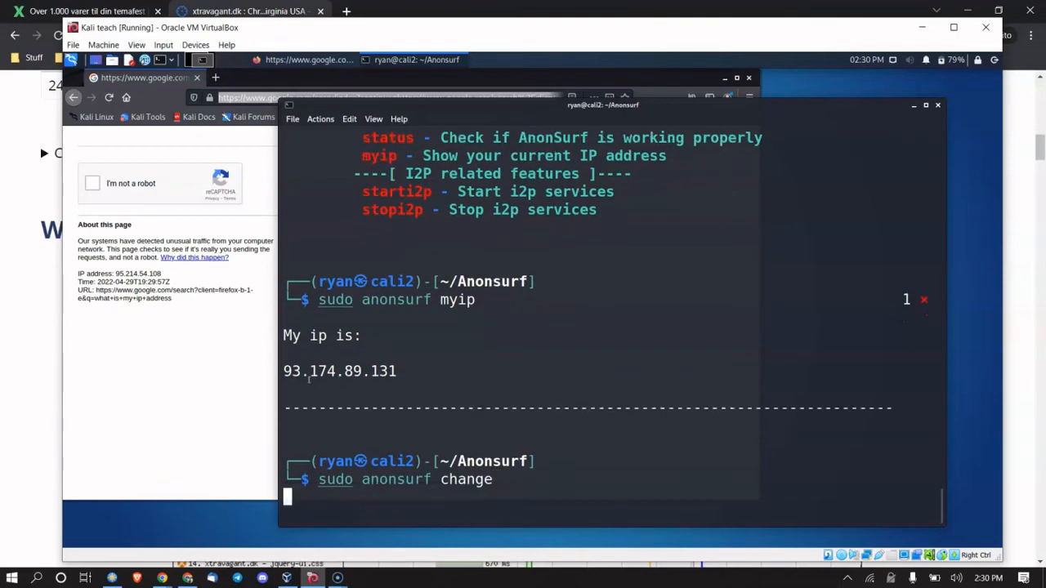
key("Return")
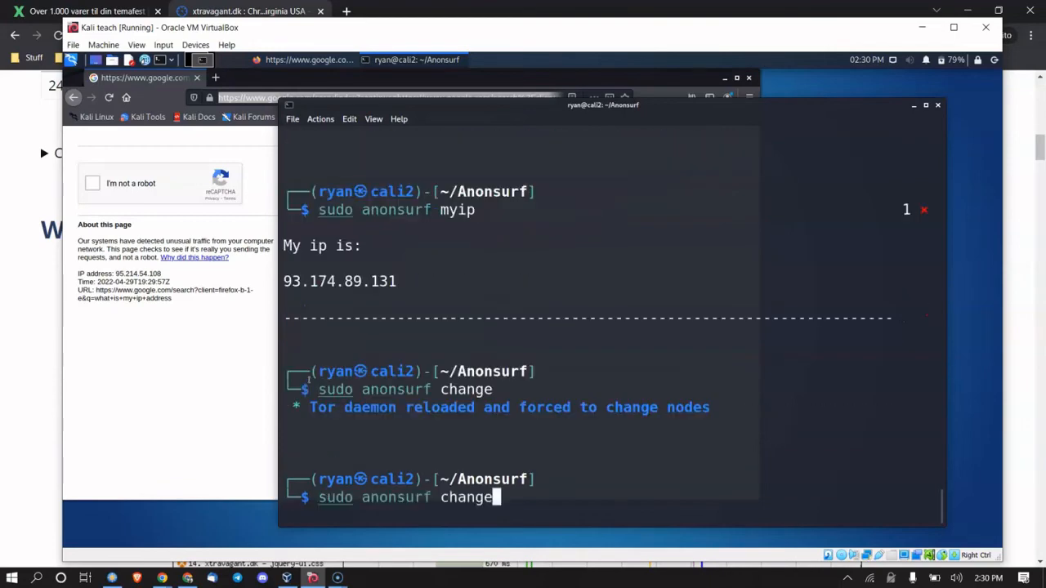
key("Return")
type("sudo anonsurf myip")
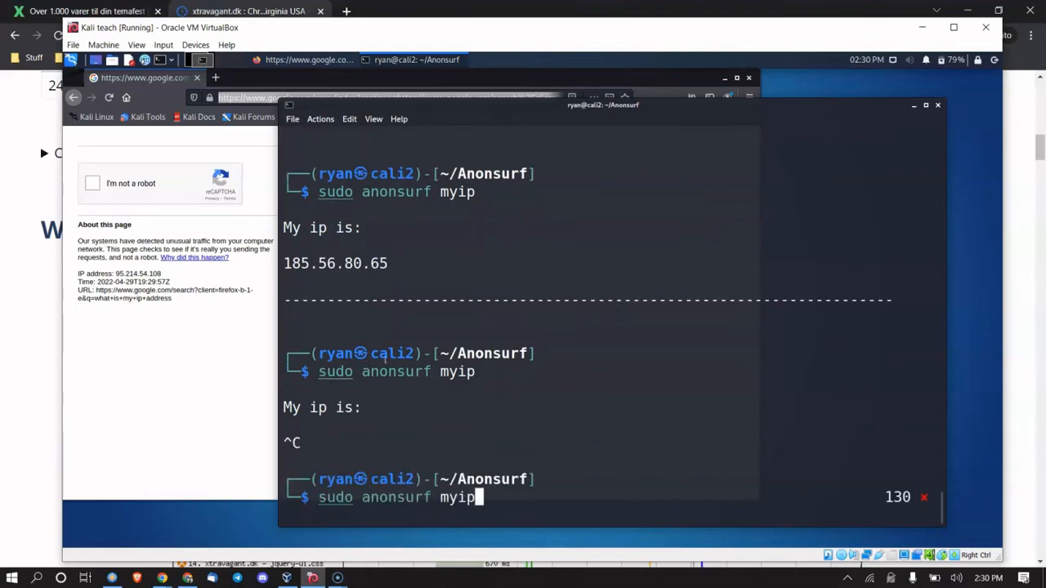
Step: Rerun the myip check (IP now 185.56.80.65) and print AnonSurf's usage listing
key("Return")
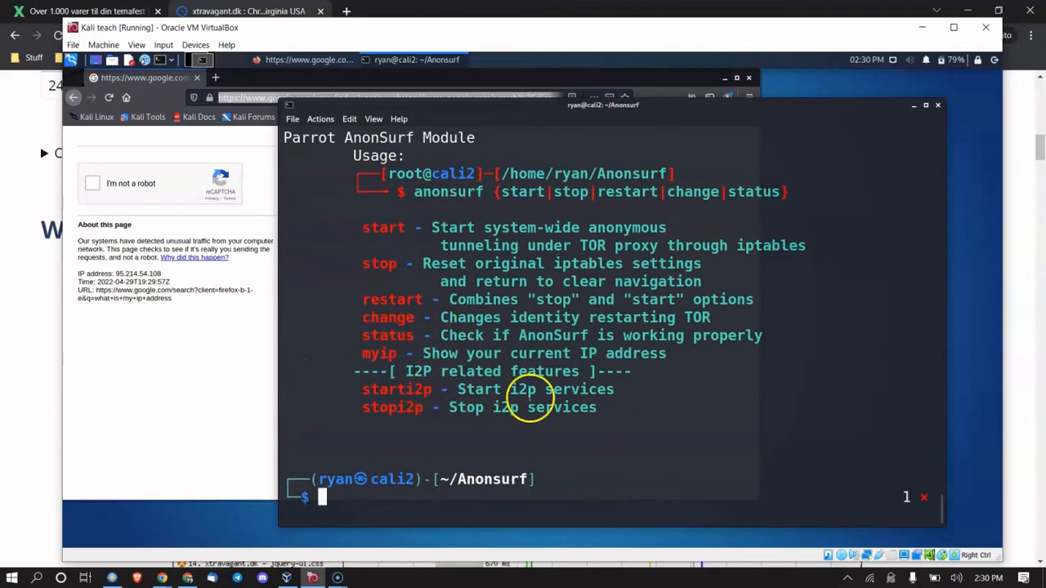
mouse_move(471, 409)
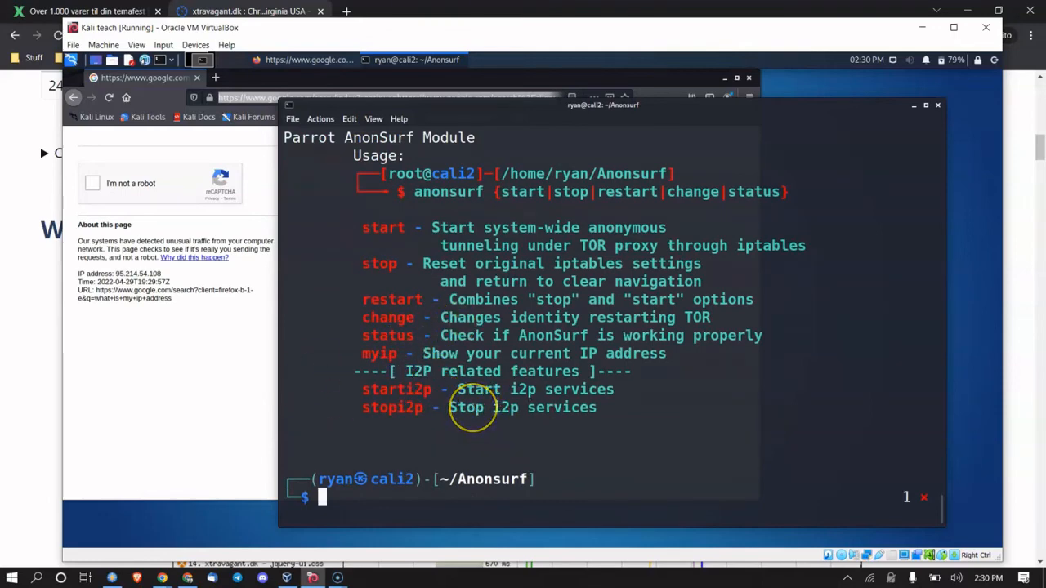